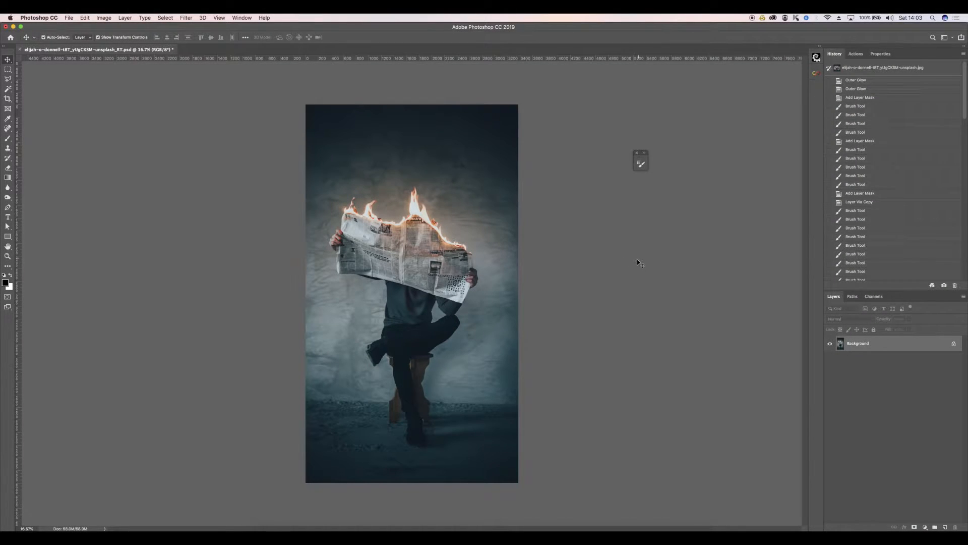
Create a new white A4 portrait document from the A4 preset in File > New.
left_click(69, 17)
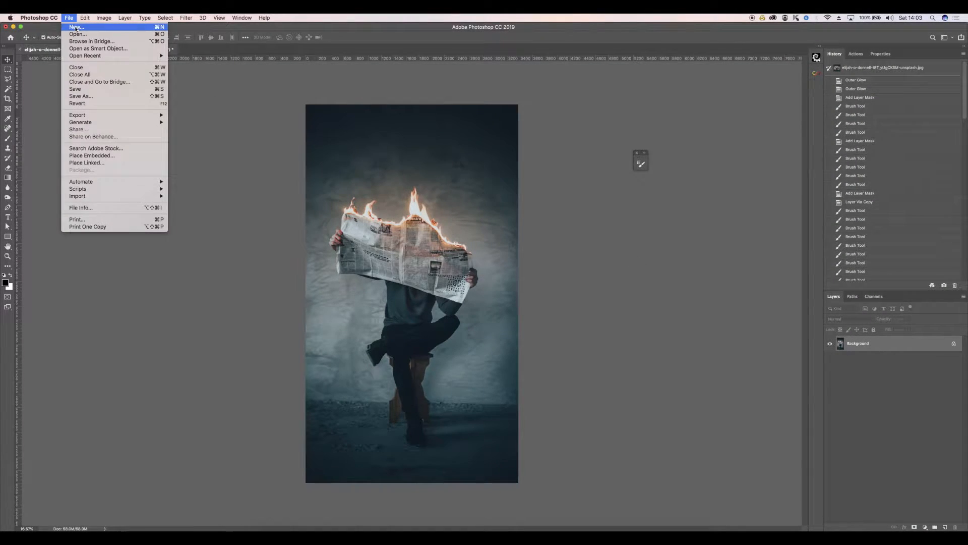
left_click(75, 27)
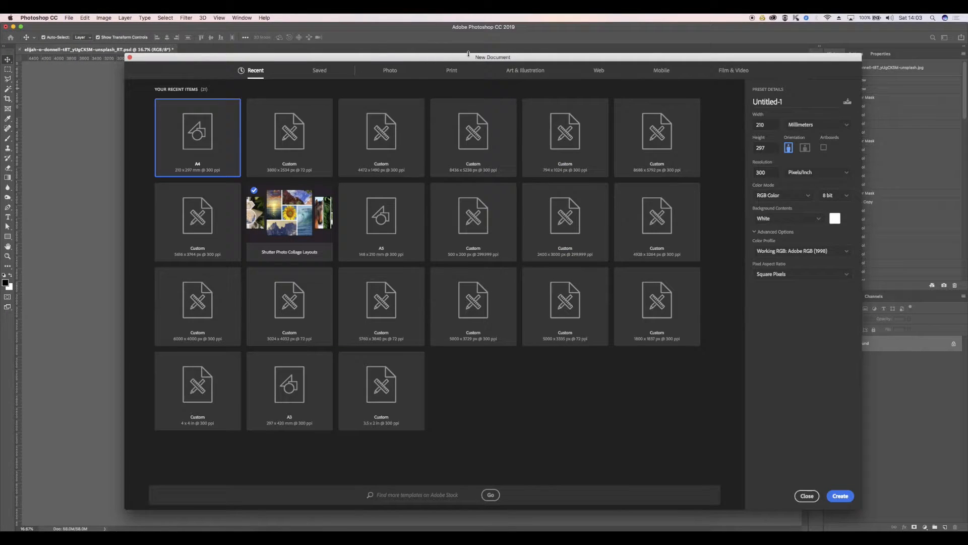
left_click(806, 495)
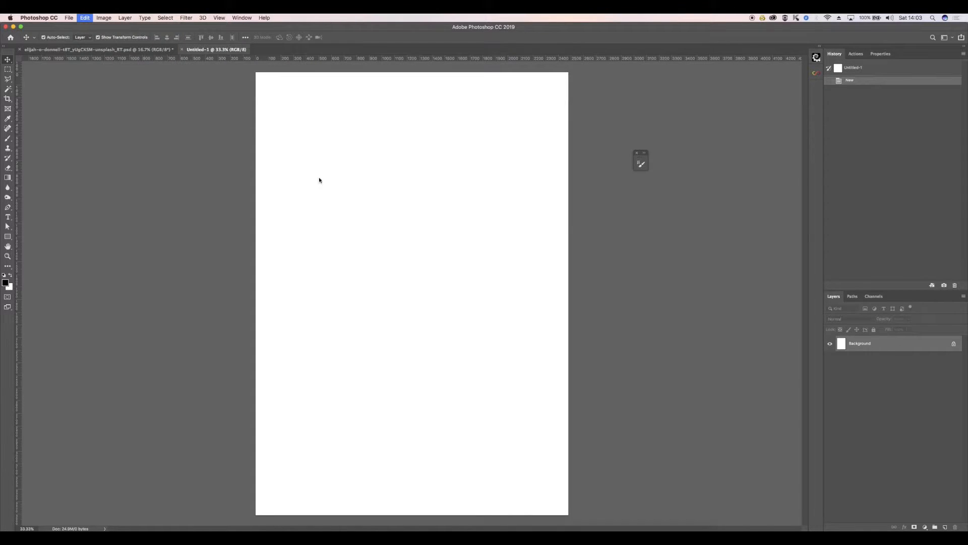
Fill the canvas with black and apply monochromatic Gaussian Add Noise.
left_click(278, 133)
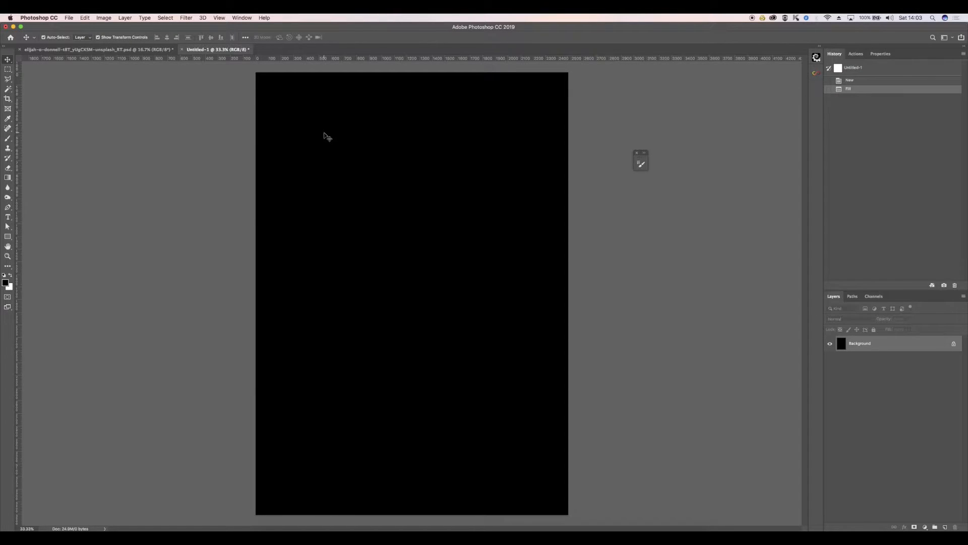
left_click(186, 17)
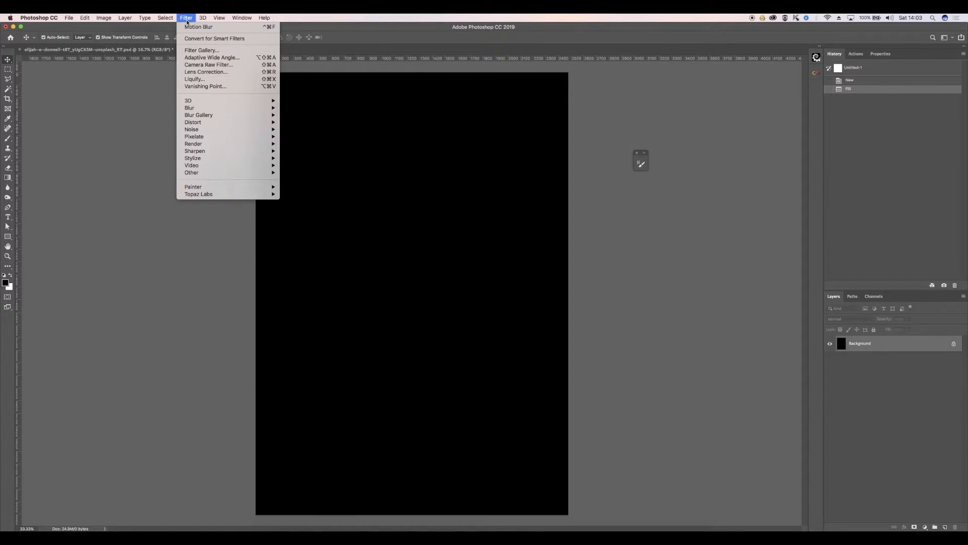
mouse_move(191, 129)
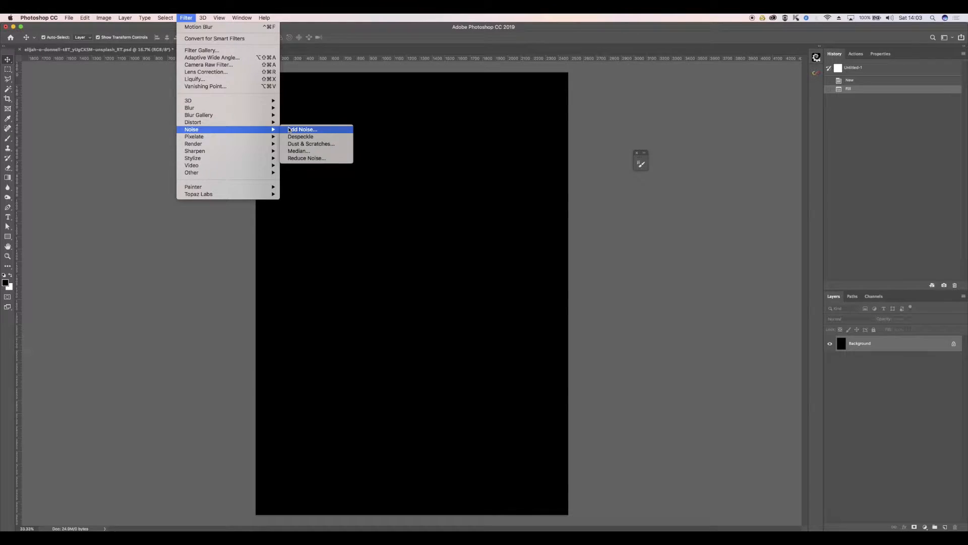
left_click(303, 129)
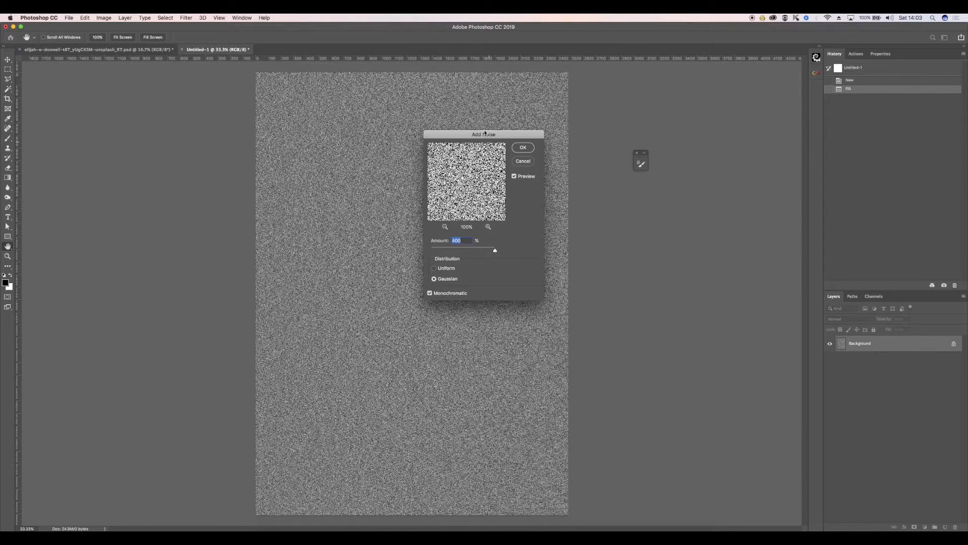
left_click_drag(484, 134, 666, 214)
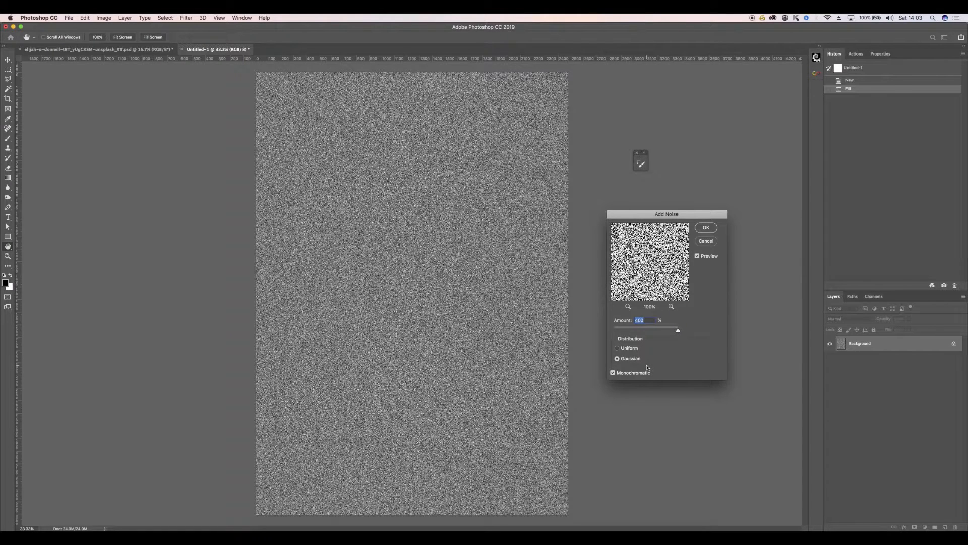
left_click(705, 228)
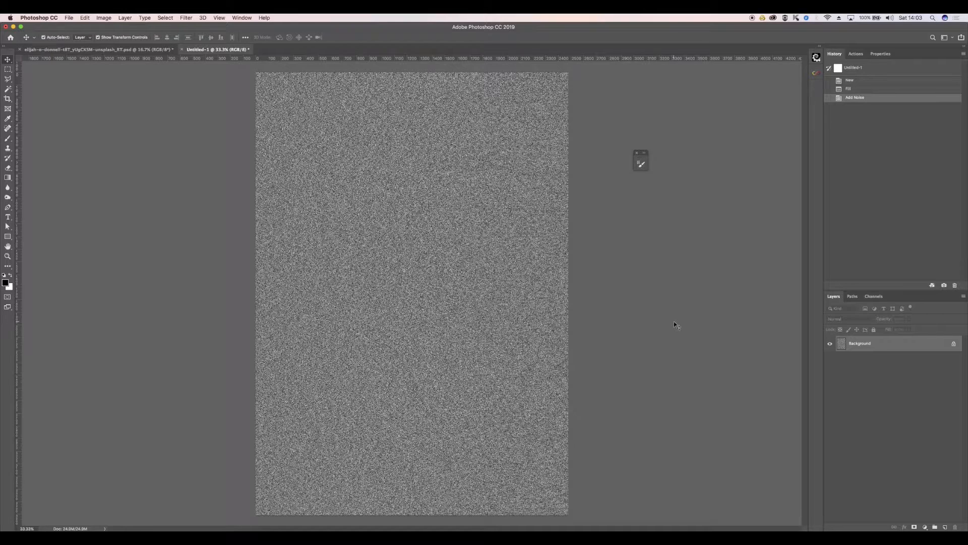
Apply a small-radius Gaussian Blur to the noise texture.
left_click(186, 18)
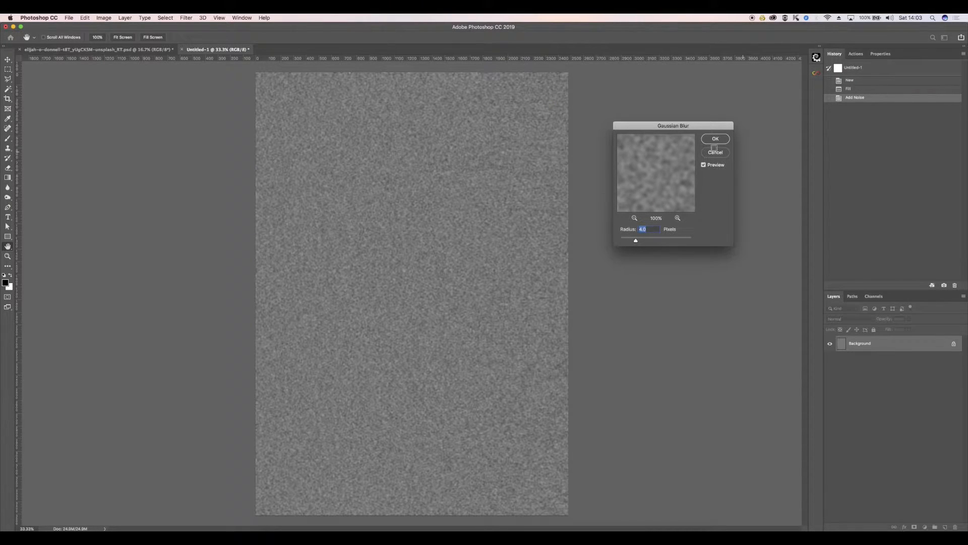
left_click(715, 138)
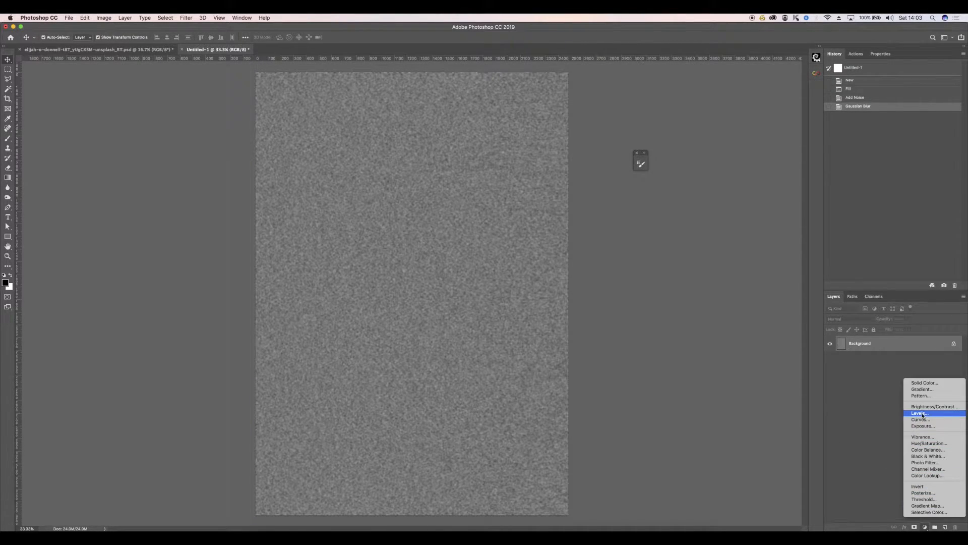
Add a Levels adjustment layer and pull the black and white input sliders inward.
left_click(919, 412)
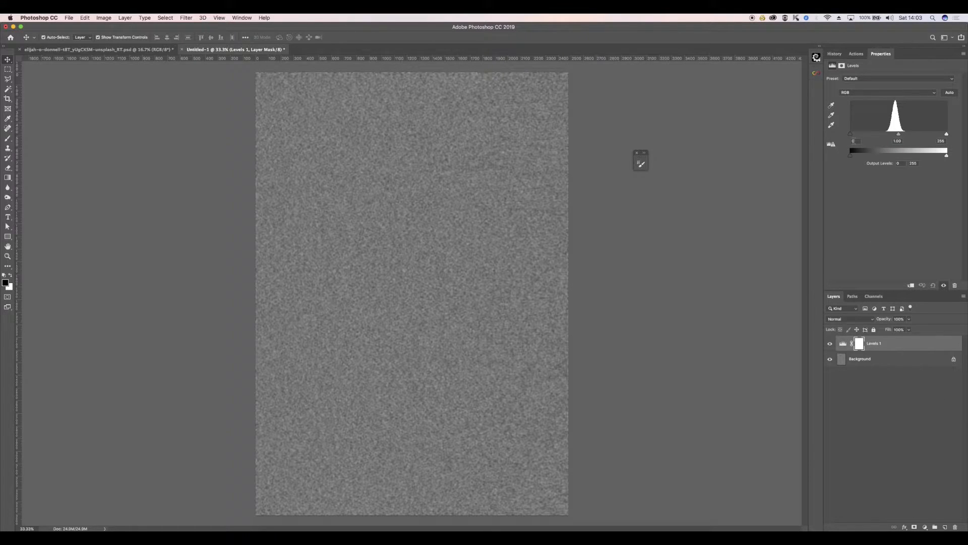
left_click_drag(851, 134, 874, 134)
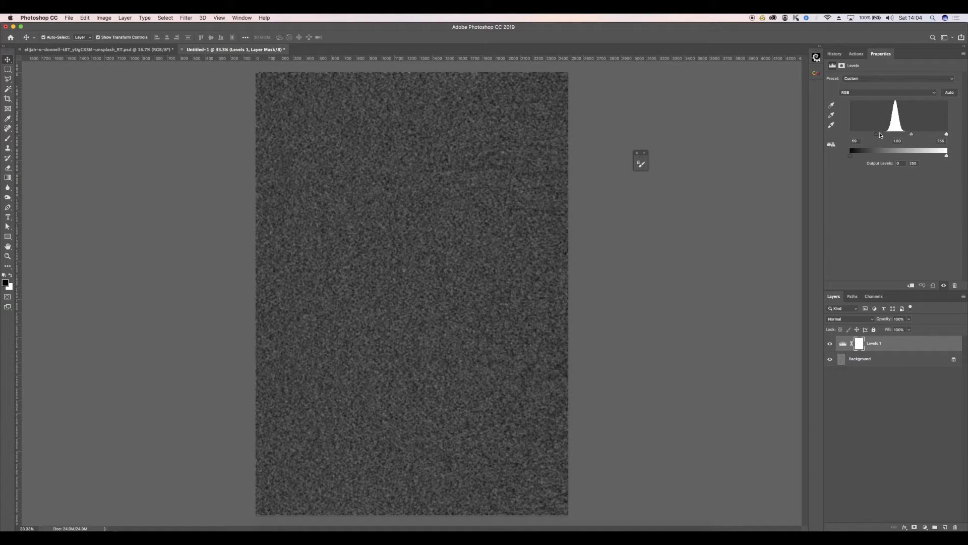
left_click_drag(947, 134, 930, 134)
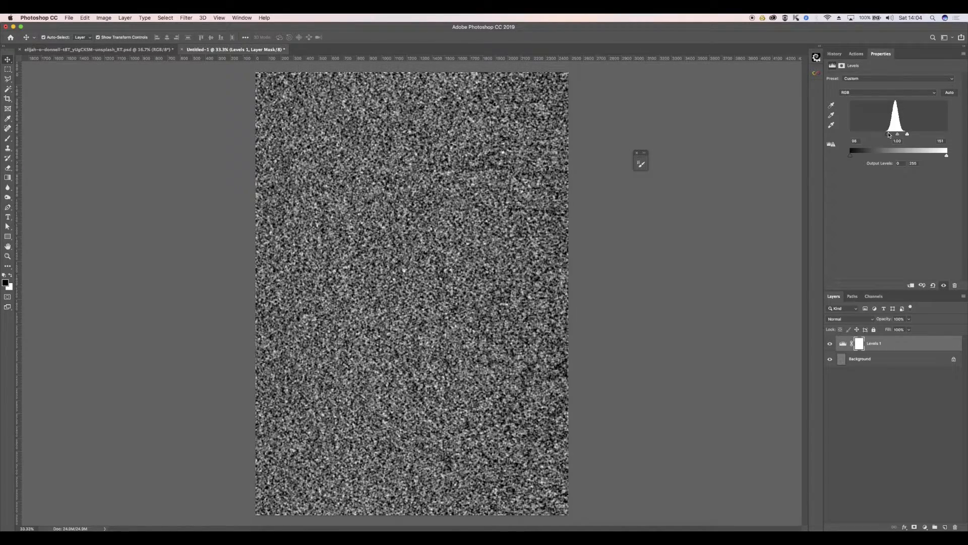
left_click_drag(855, 150, 864, 150)
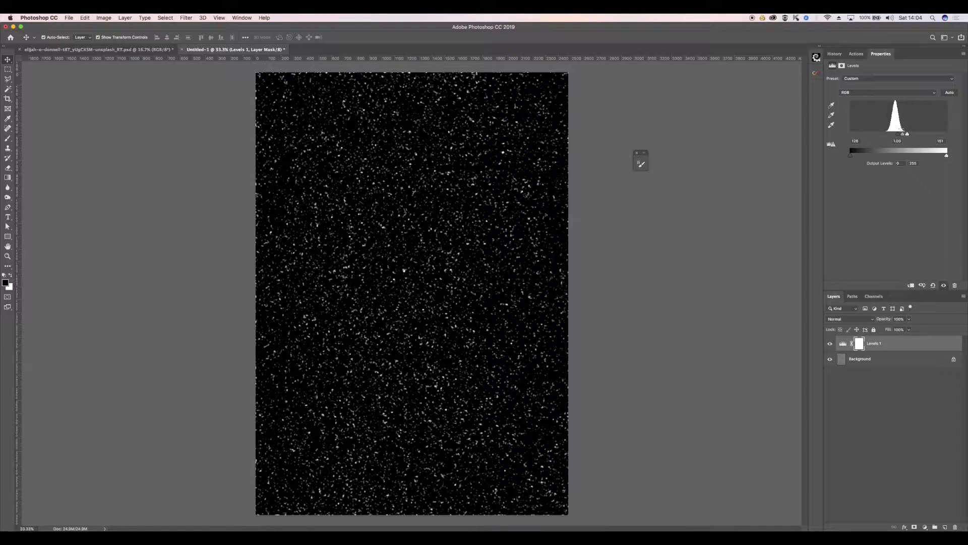
left_click_drag(907, 135, 902, 134)
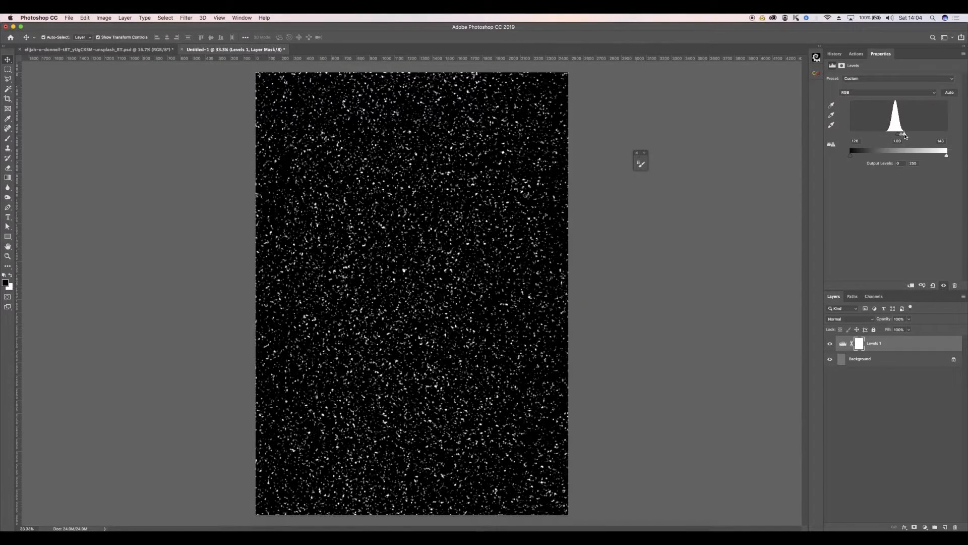
left_click_drag(904, 133, 902, 133)
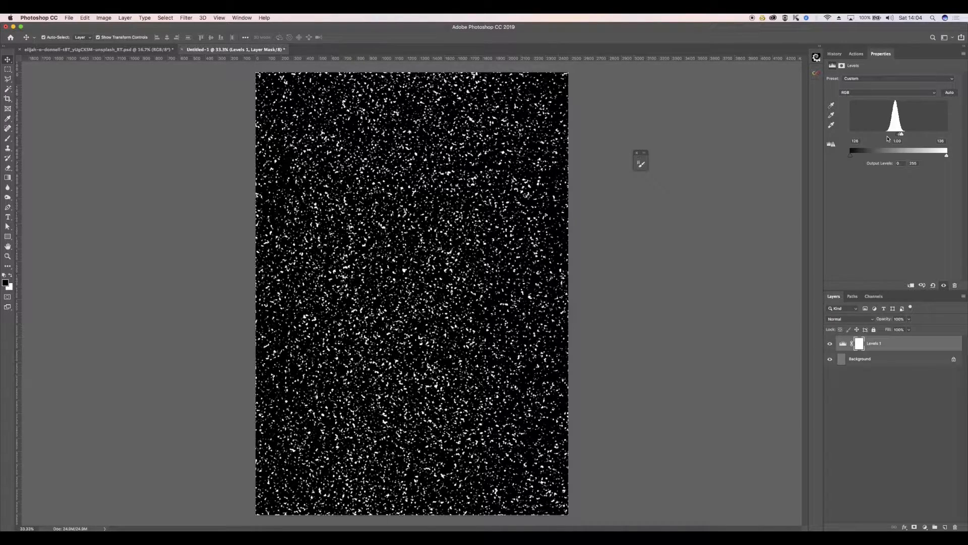
left_click_drag(894, 133, 901, 134)
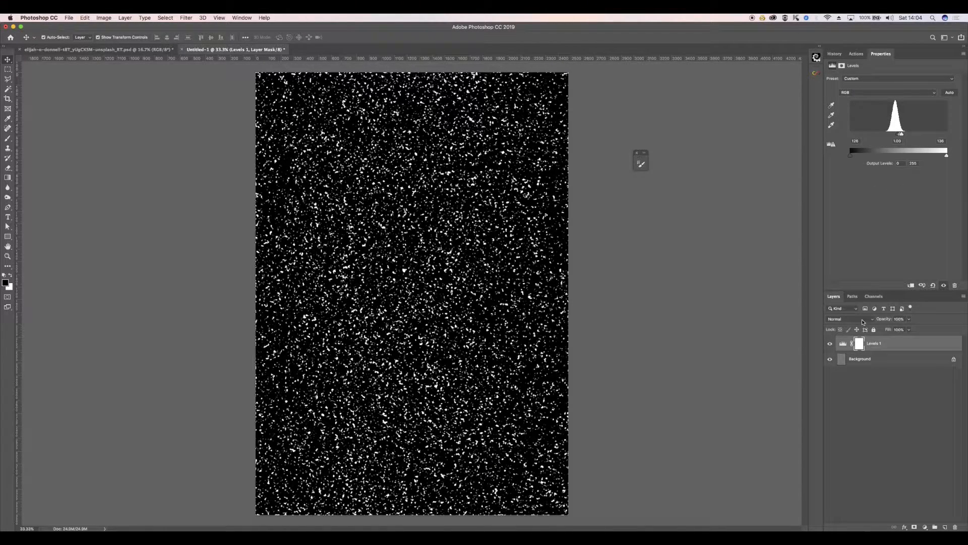
Merge the Levels layer into the background and invert it to black specks on white.
left_click(124, 17)
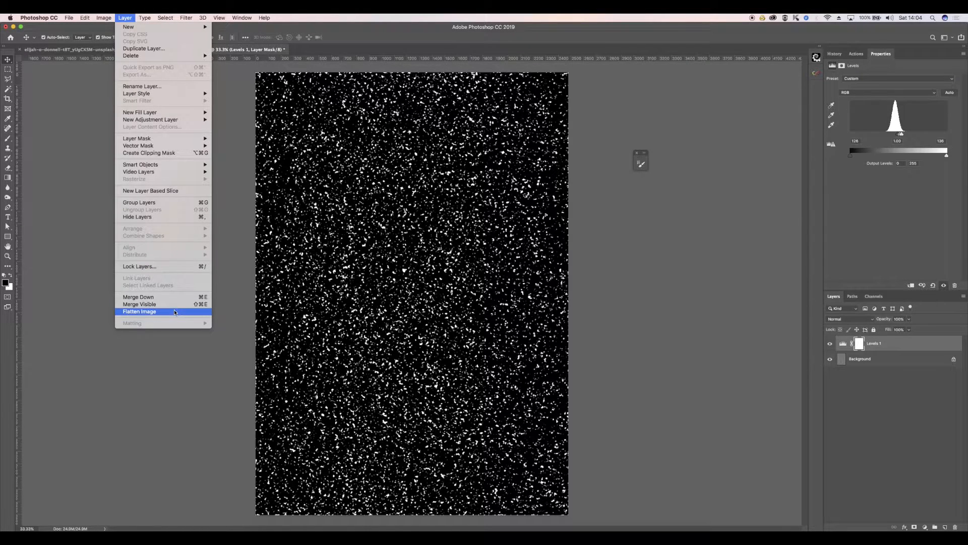
left_click(139, 312)
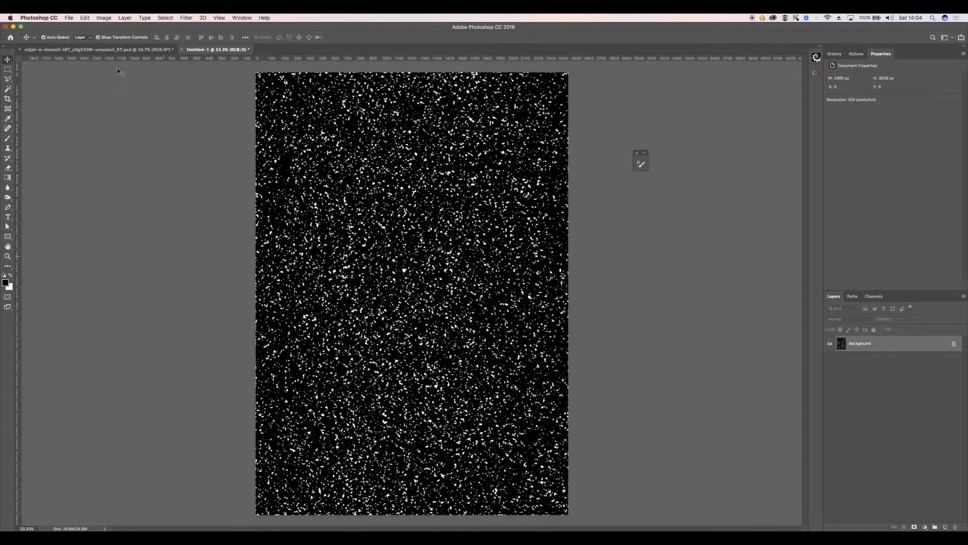
left_click(103, 17)
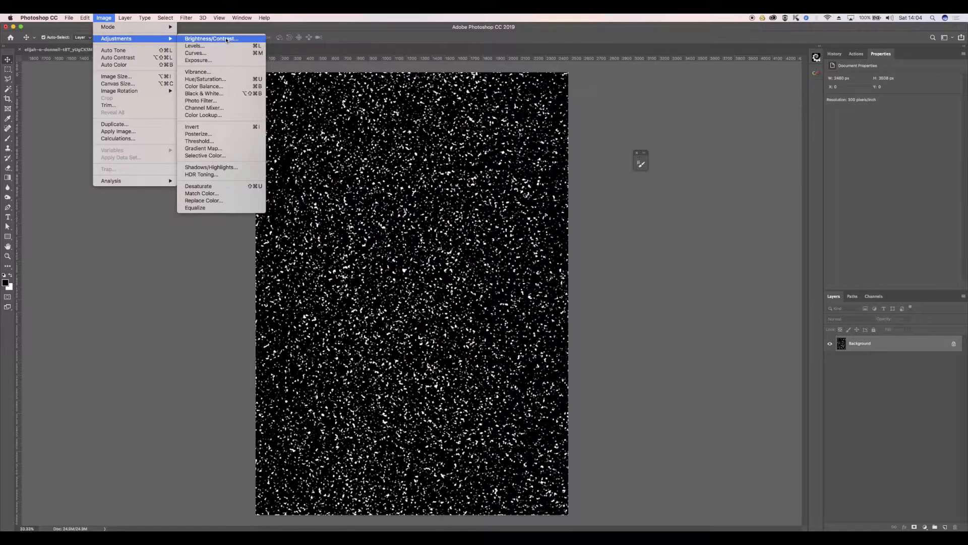
mouse_move(226, 33)
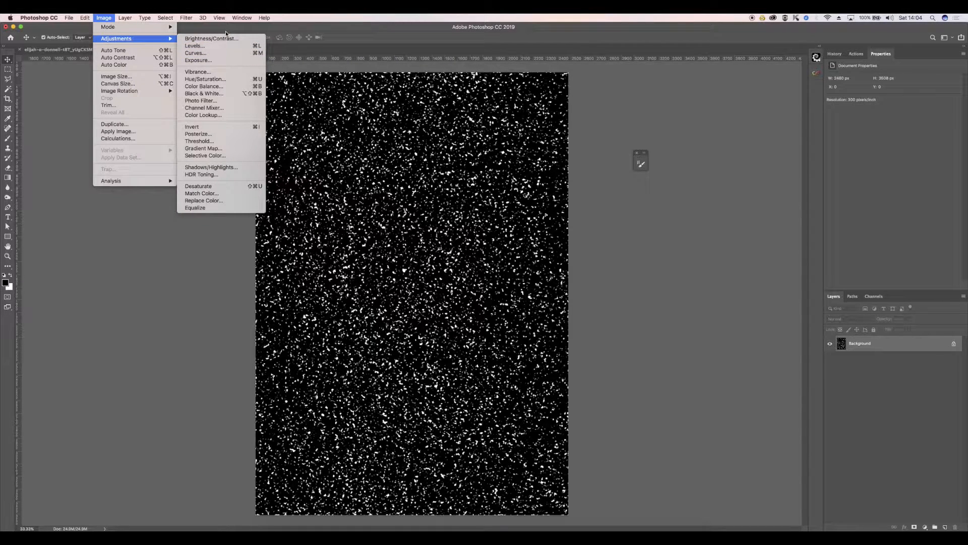
left_click(192, 127)
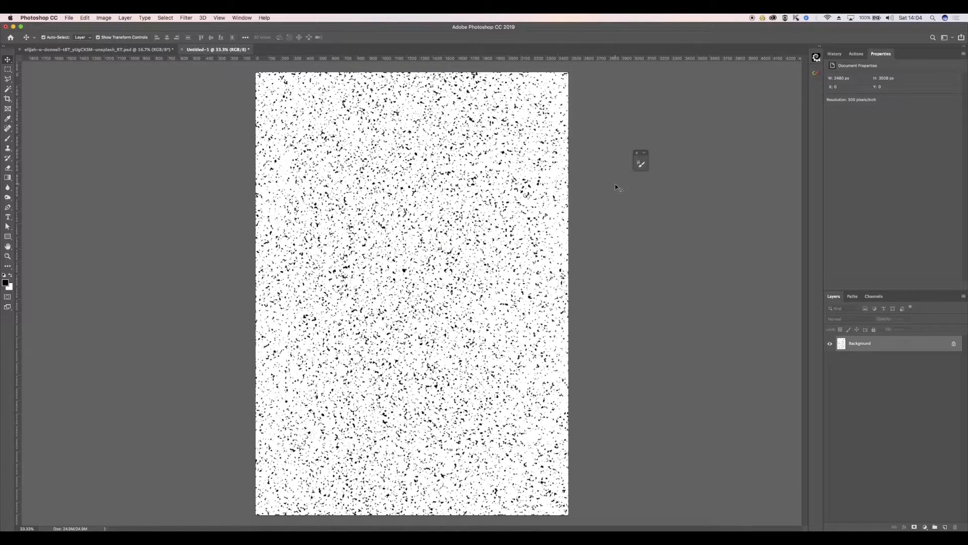
mouse_move(633, 134)
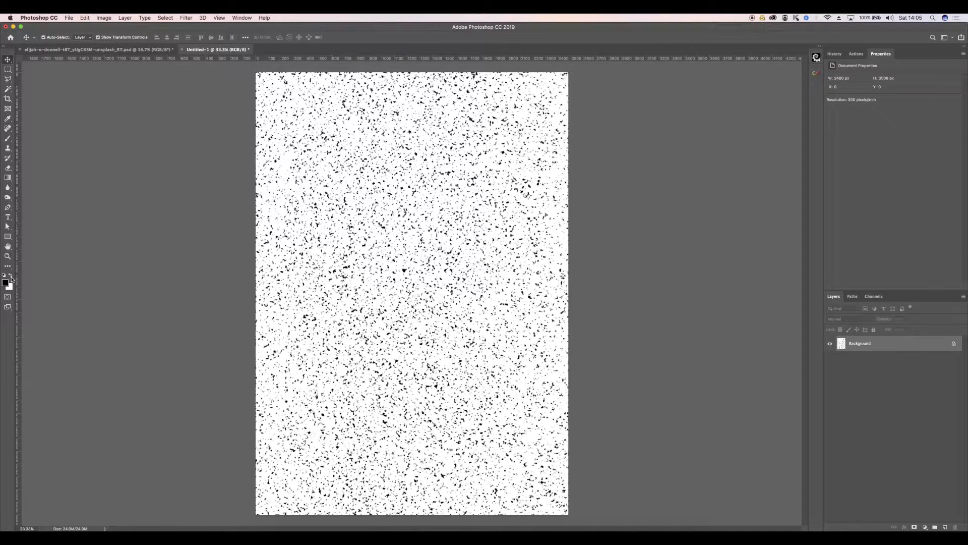
Brush white over the left, lower-left and right areas to fade the outer speckles.
left_click(8, 129)
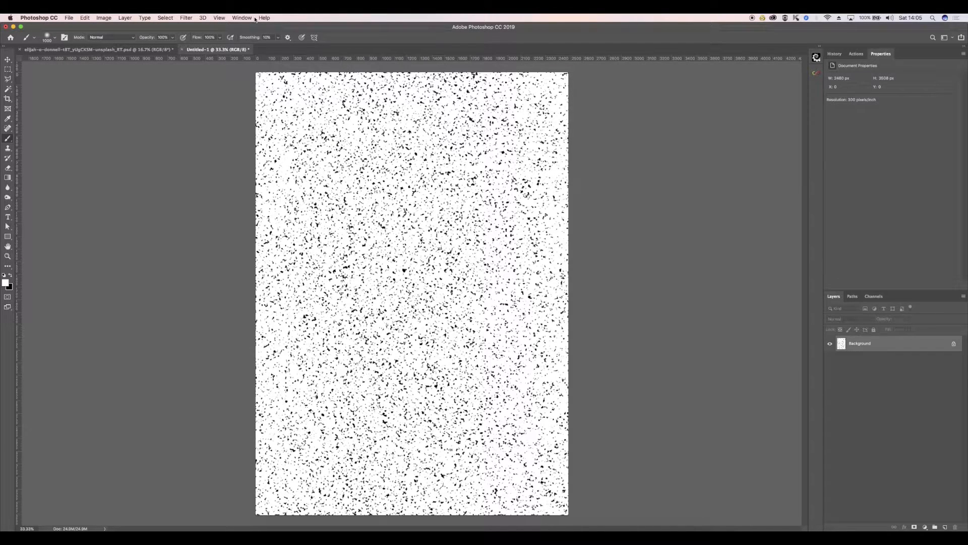
mouse_move(224, 341)
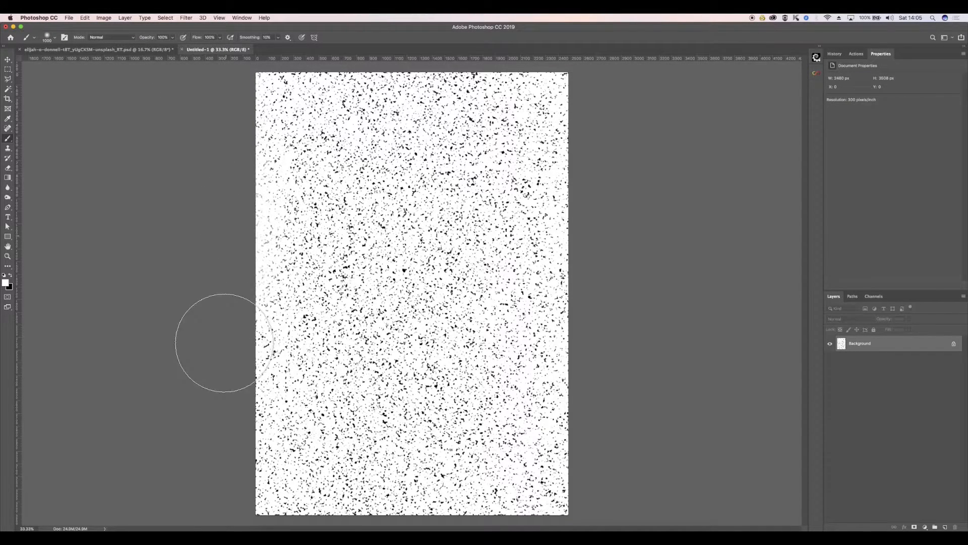
left_click_drag(224, 343, 608, 479)
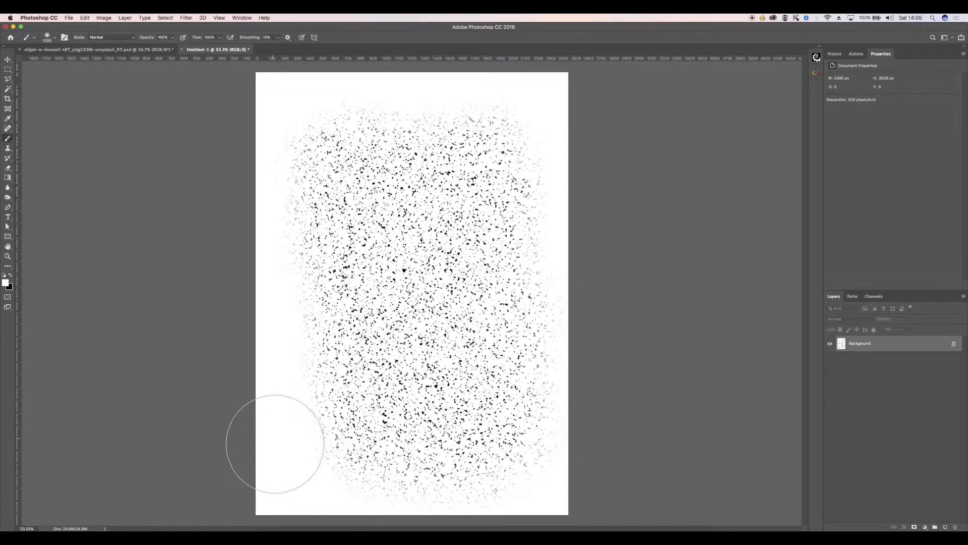
left_click_drag(275, 445, 504, 84)
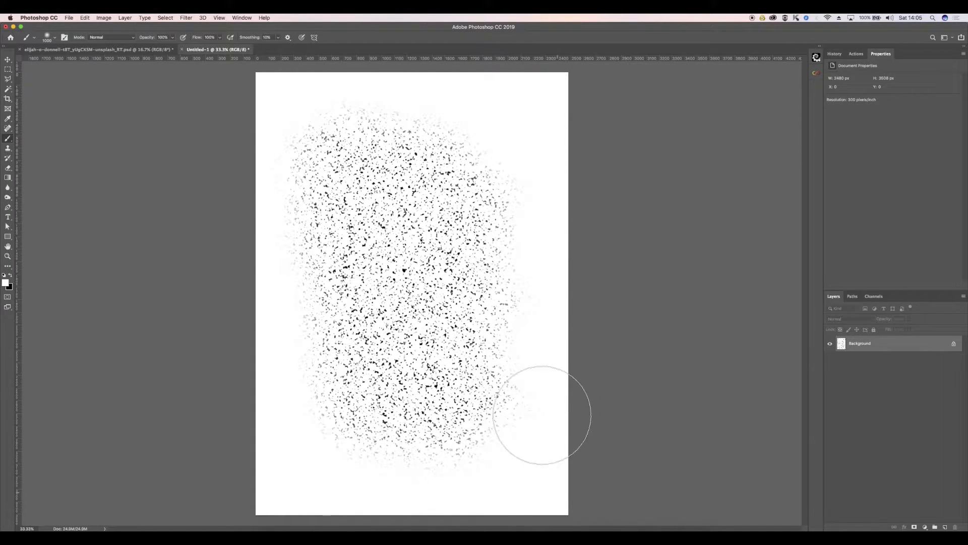
left_click_drag(540, 413, 336, 217)
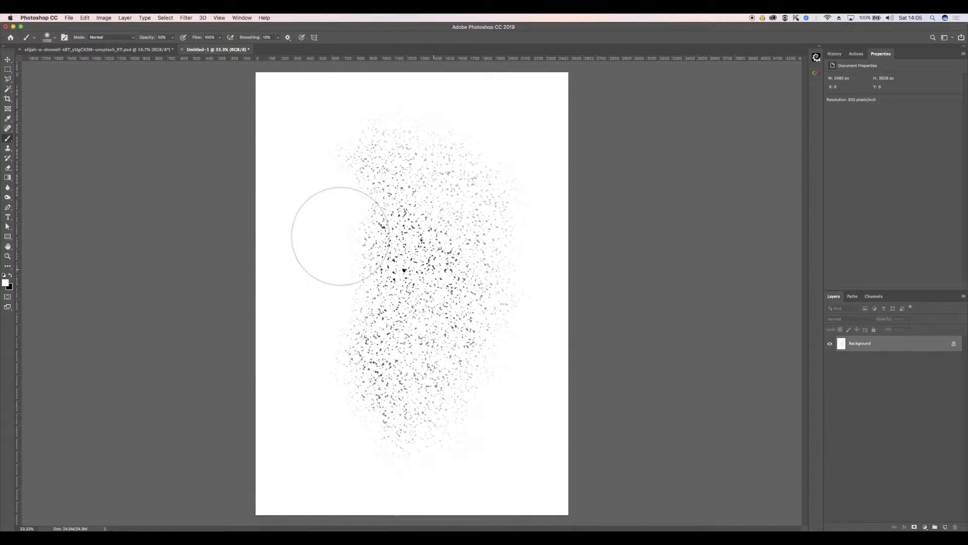
mouse_move(745, 443)
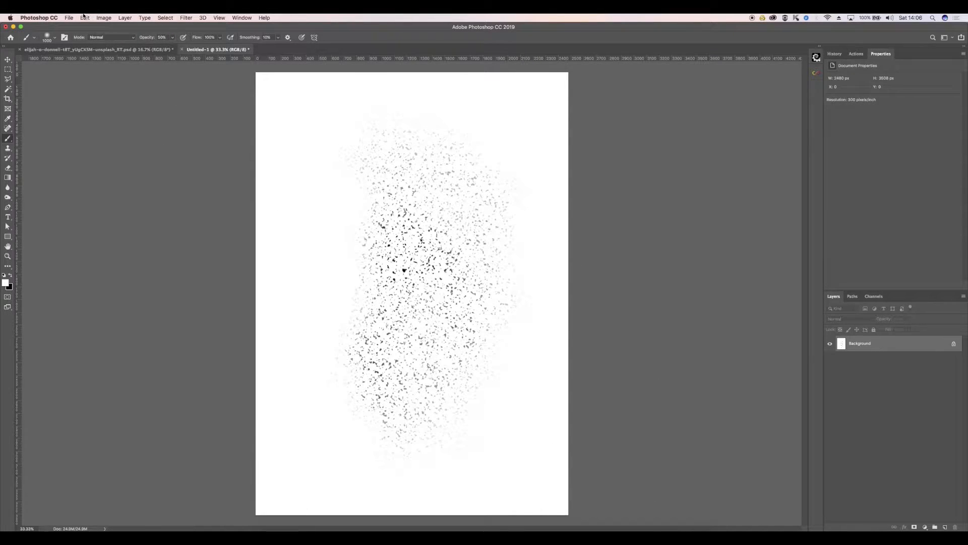
Define the speckle image as a new pattern named PARTICLES.
left_click(84, 17)
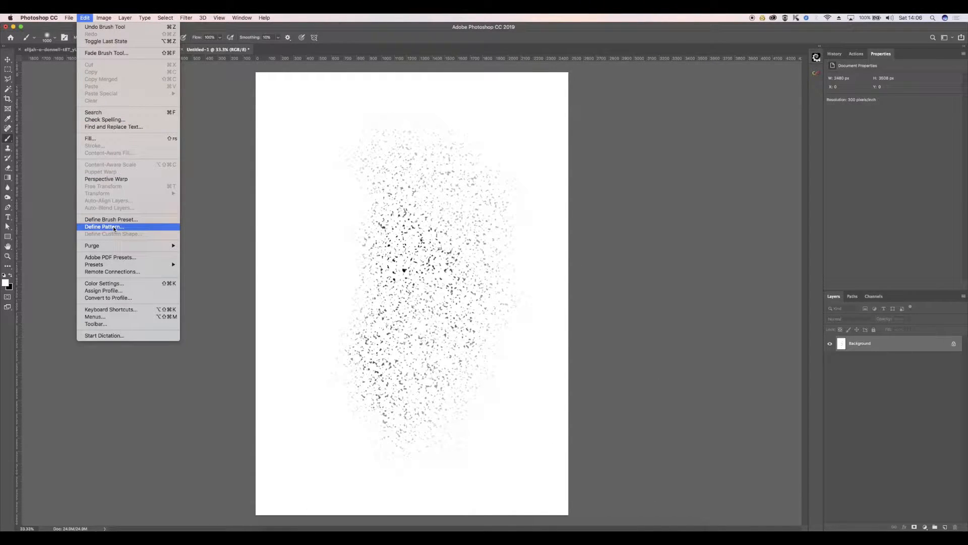
left_click(103, 226)
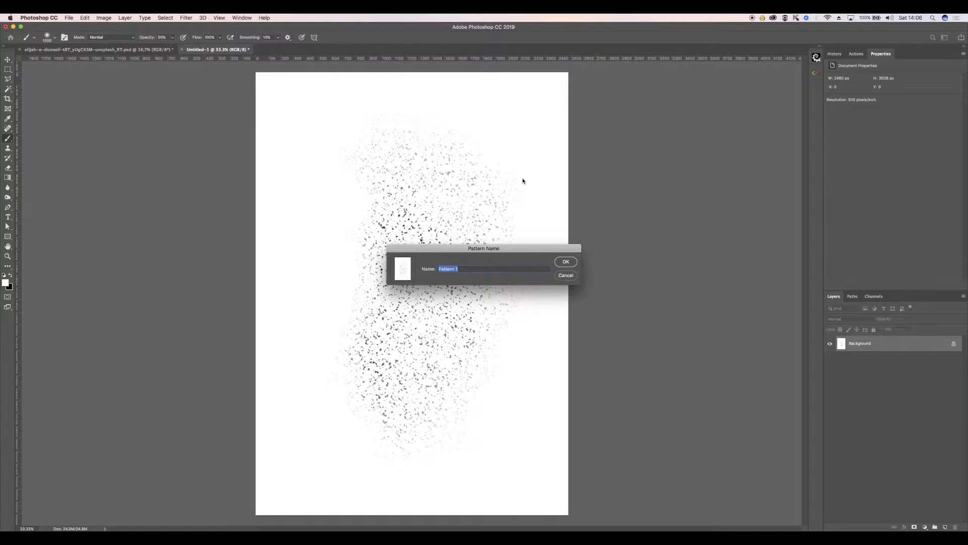
type("PARTICLES")
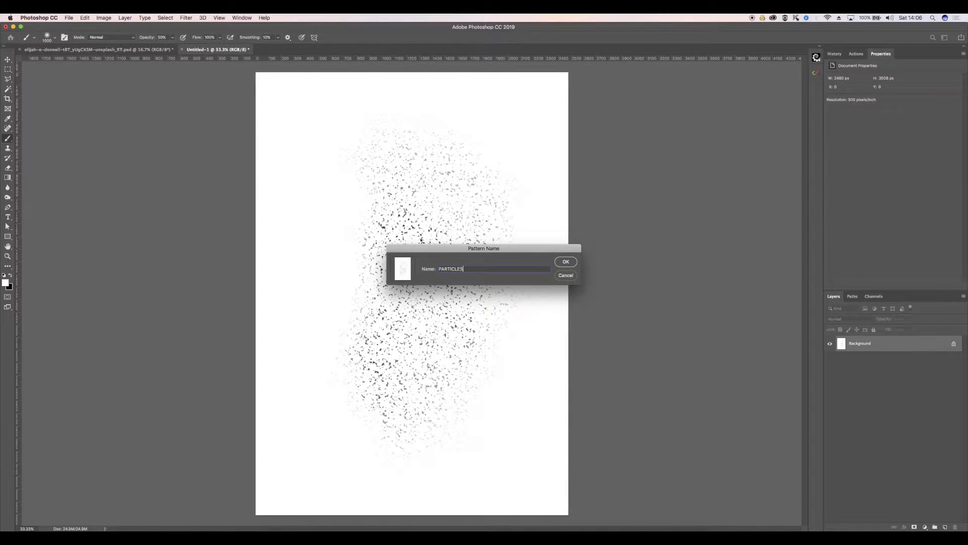
left_click(565, 261)
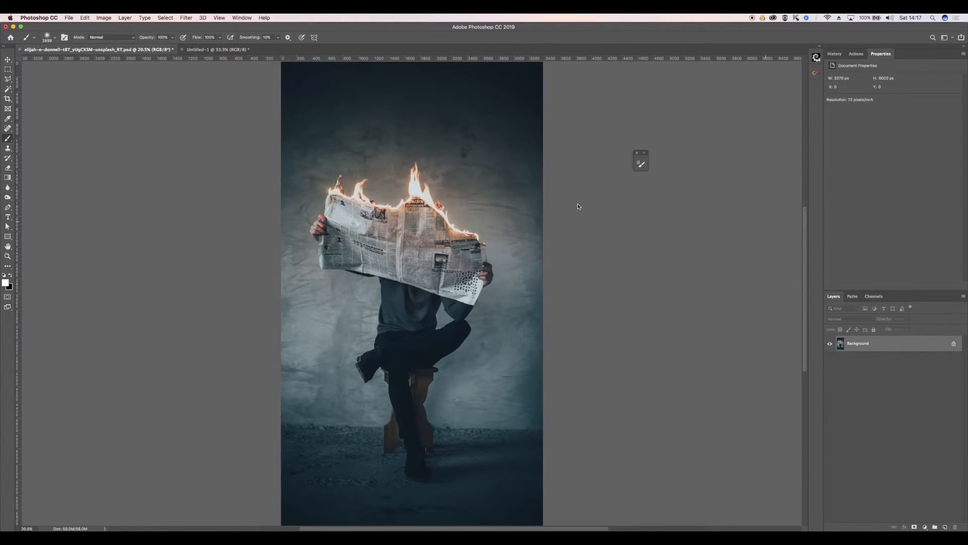
Enable brush Shape Dynamics with 34% size jitter and 12% angle jitter.
left_click(54, 37)
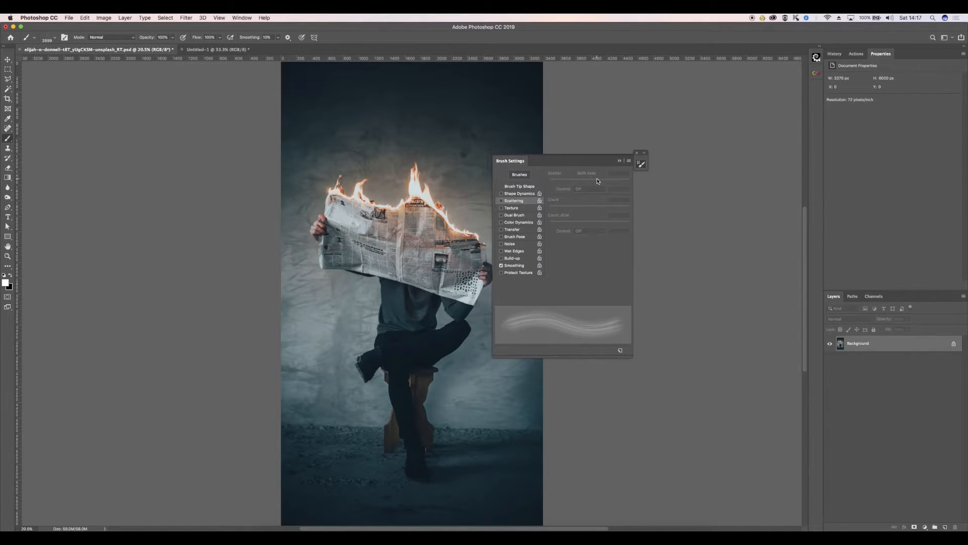
left_click(519, 193)
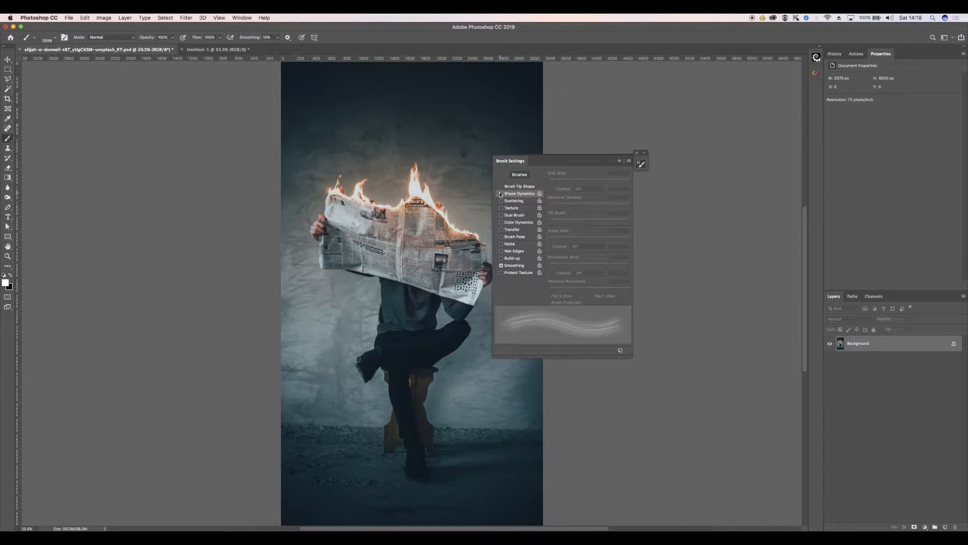
left_click(501, 193)
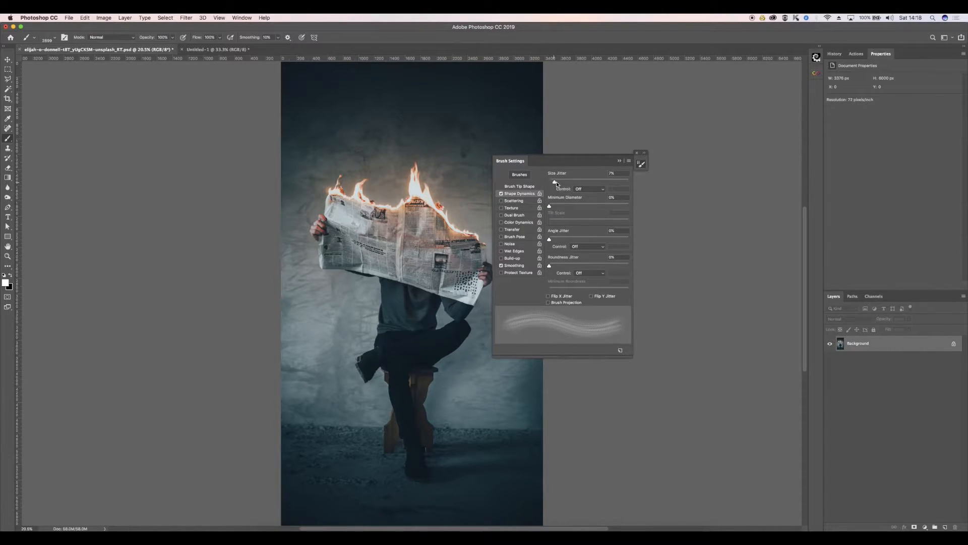
left_click_drag(554, 181, 576, 181)
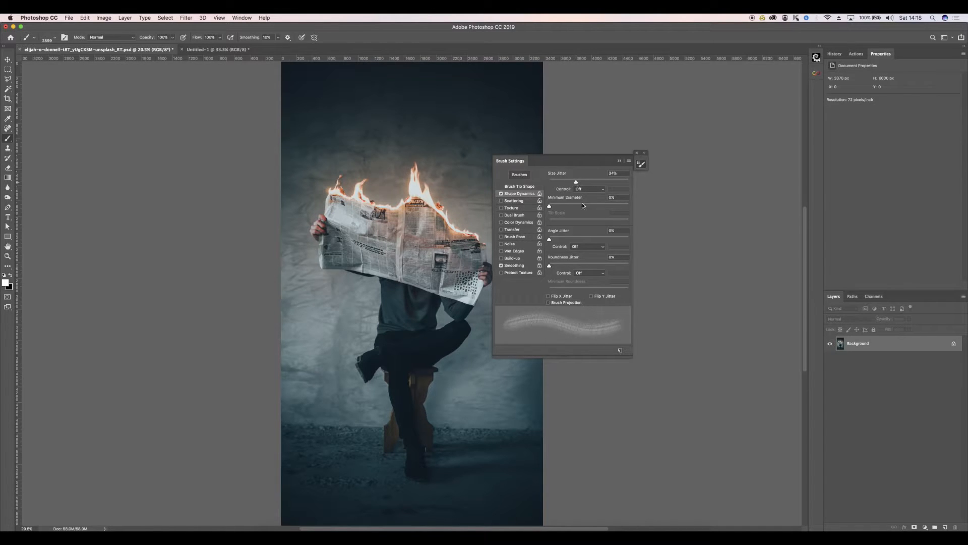
left_click_drag(548, 239, 559, 238)
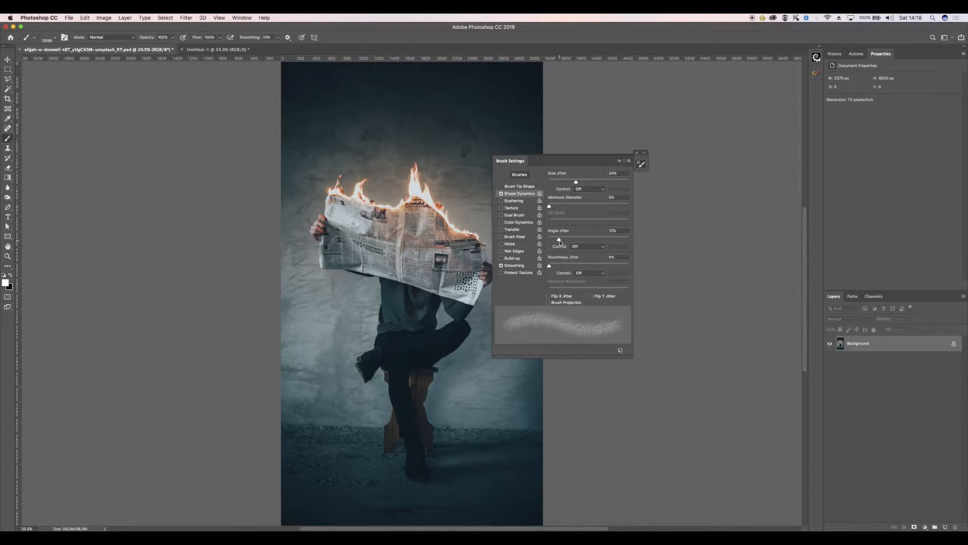
Turn on brush Scattering at 120% and enable Build-up.
left_click(514, 200)
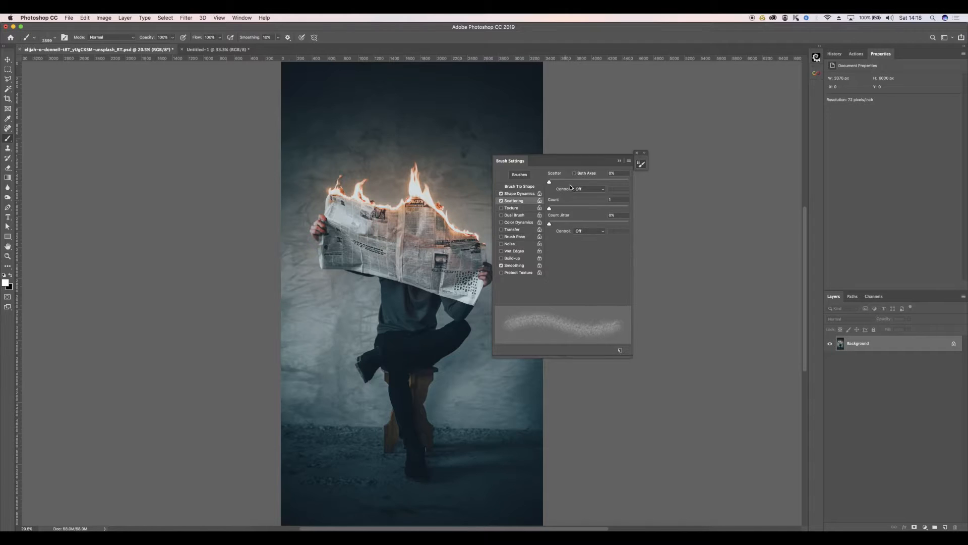
left_click_drag(548, 181, 559, 181)
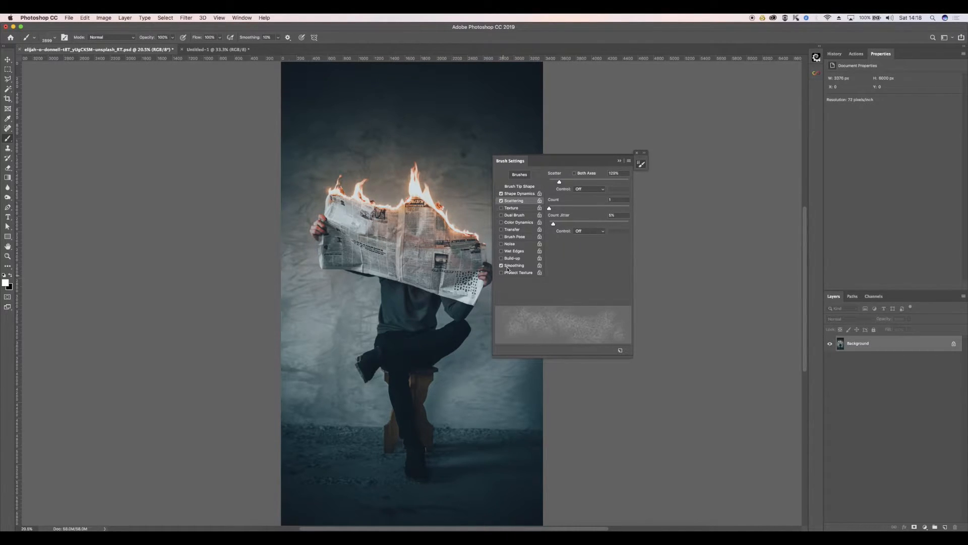
left_click(501, 258)
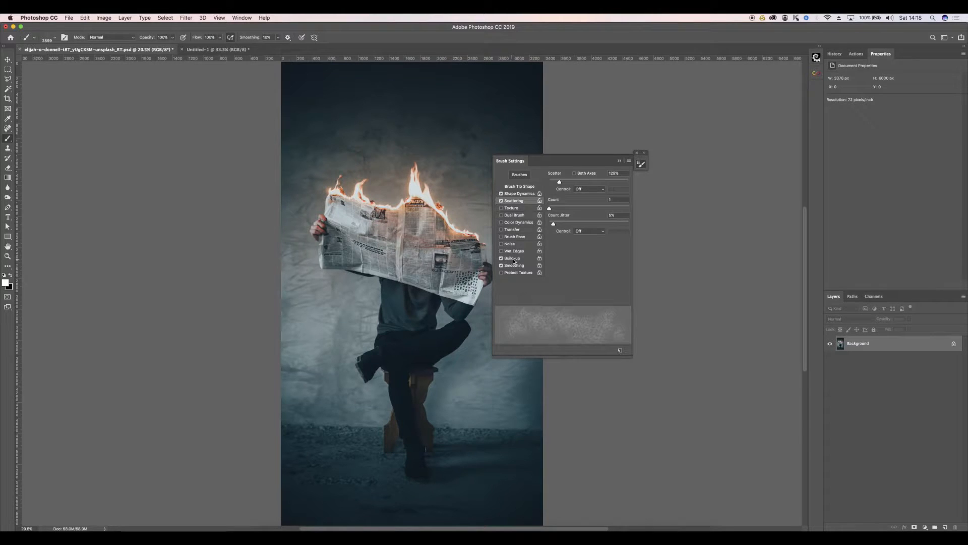
left_click(636, 152)
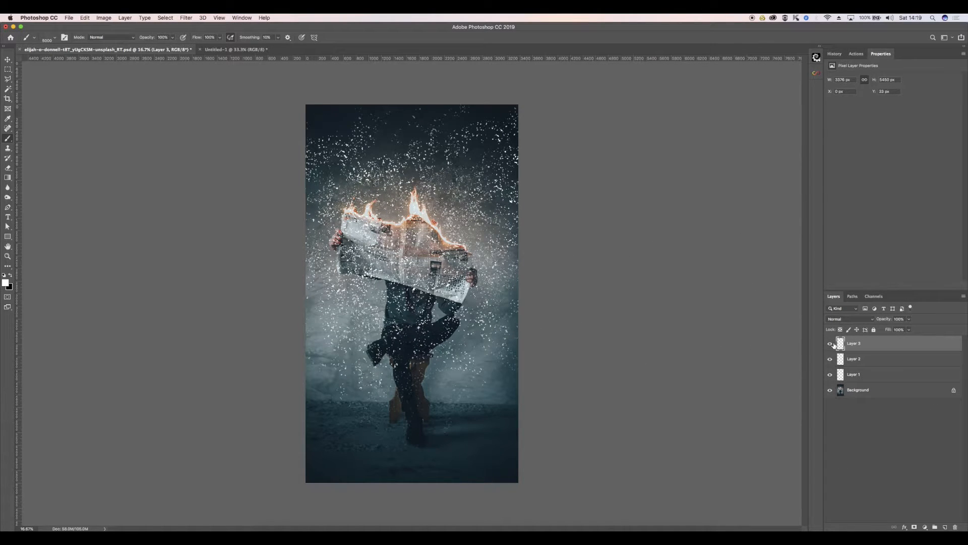
Rename Layer 1 to SMALL and Layer 2 to MEDIUM.
double_click(853, 374)
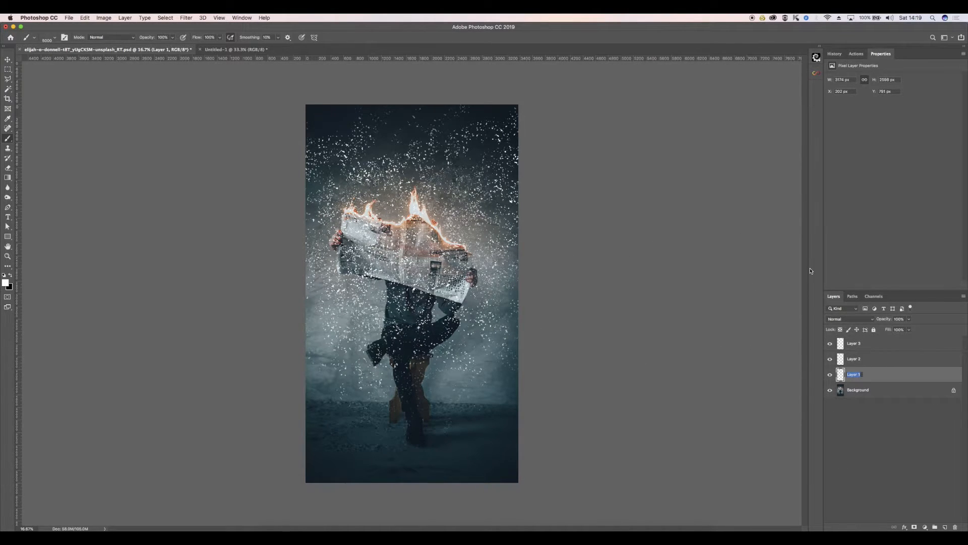
type("SMALL")
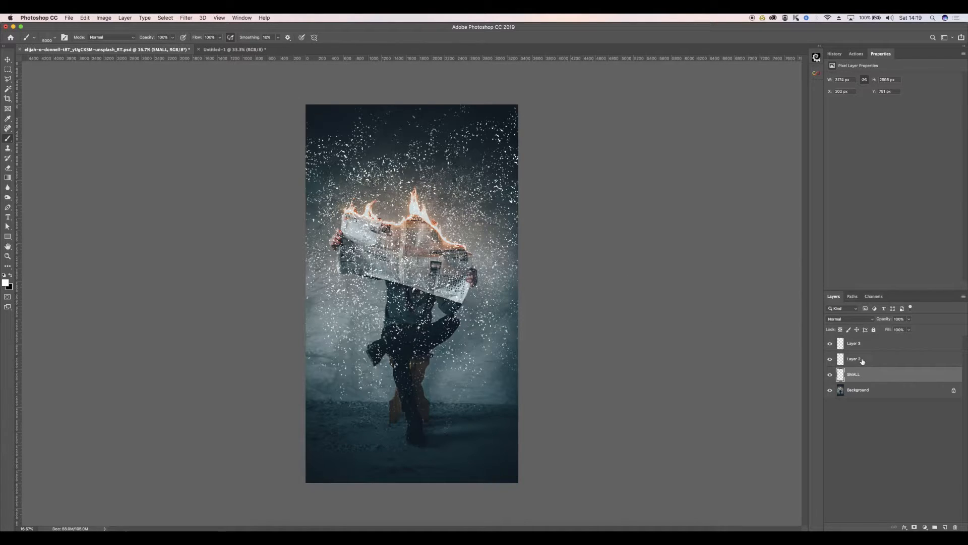
double_click(854, 358)
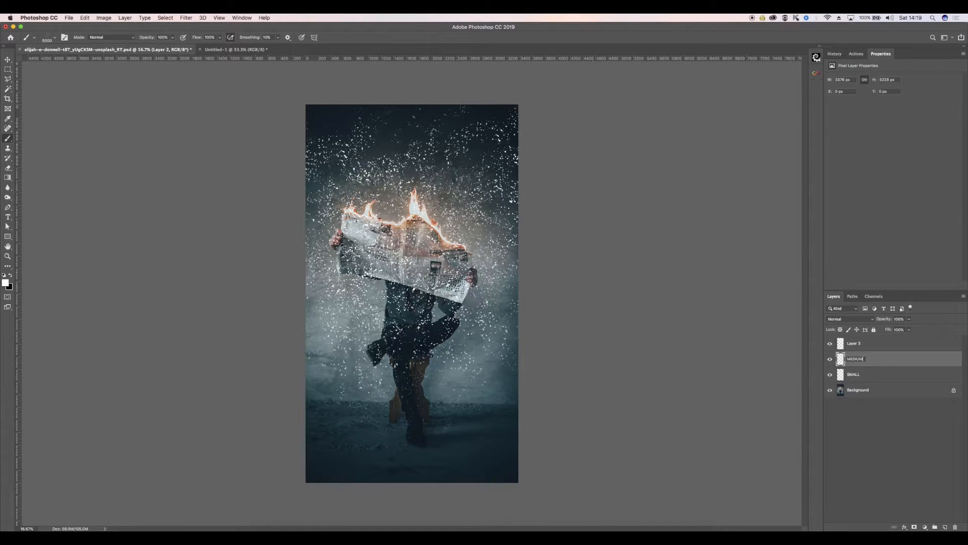
left_click(854, 343)
type("LARGE")
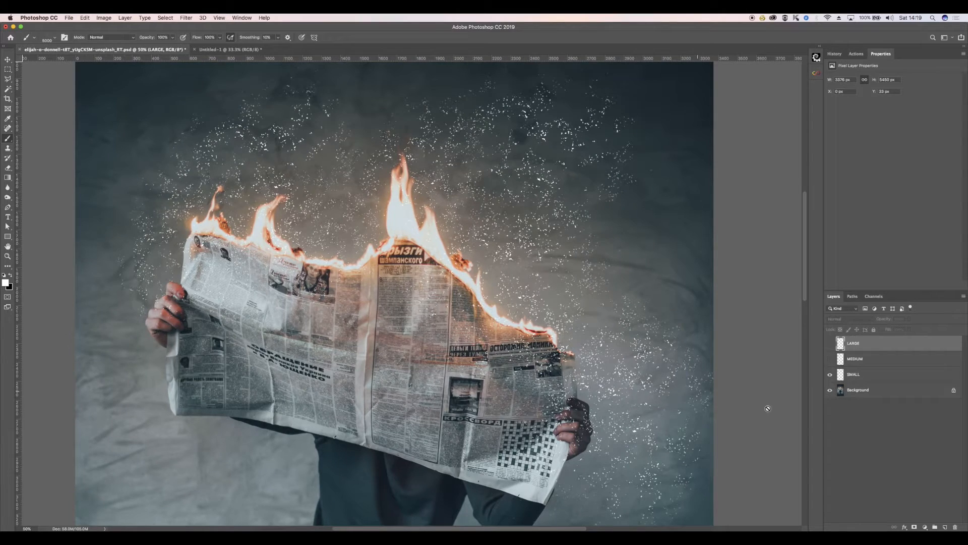
Add an orange Outer Glow to the SMALL layer, then show the MEDIUM layer.
left_click(853, 375)
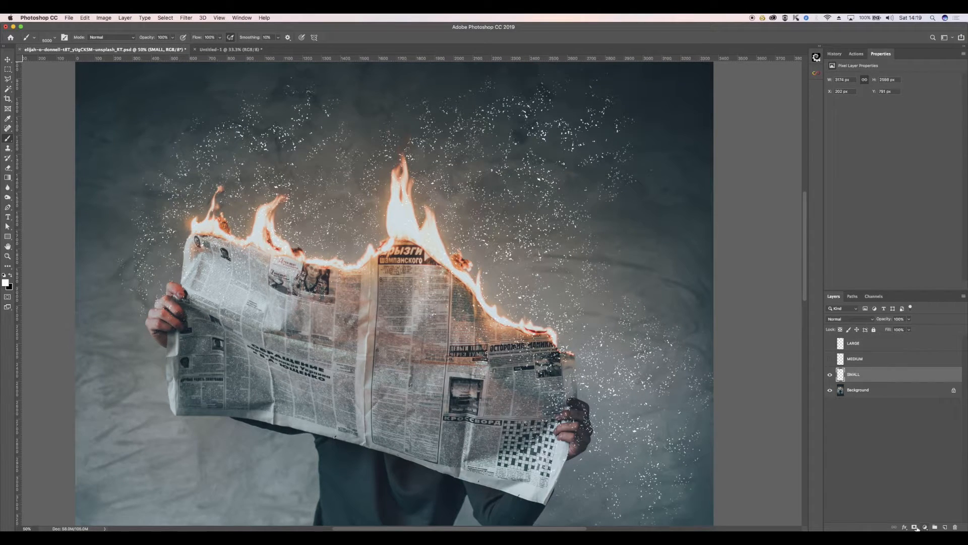
left_click(905, 526)
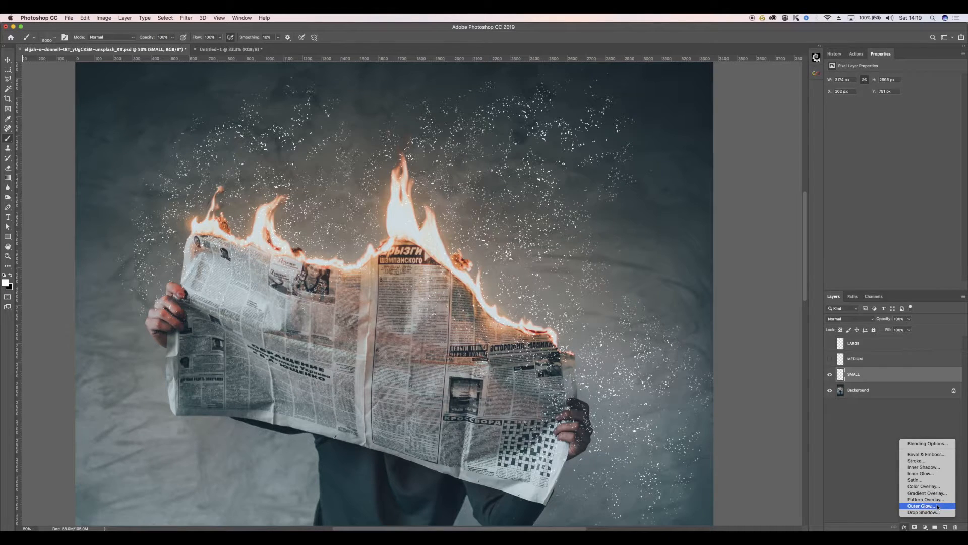
left_click(921, 506)
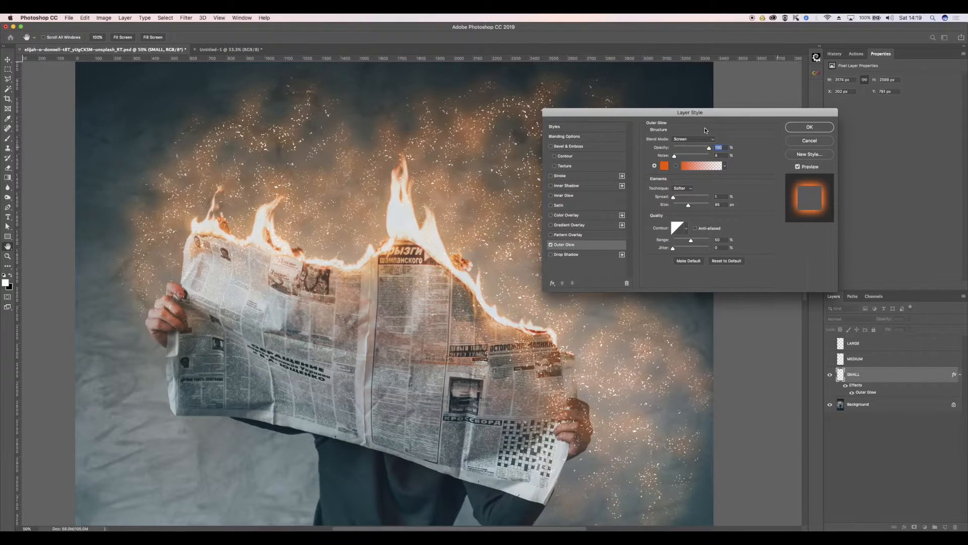
mouse_move(375, 178)
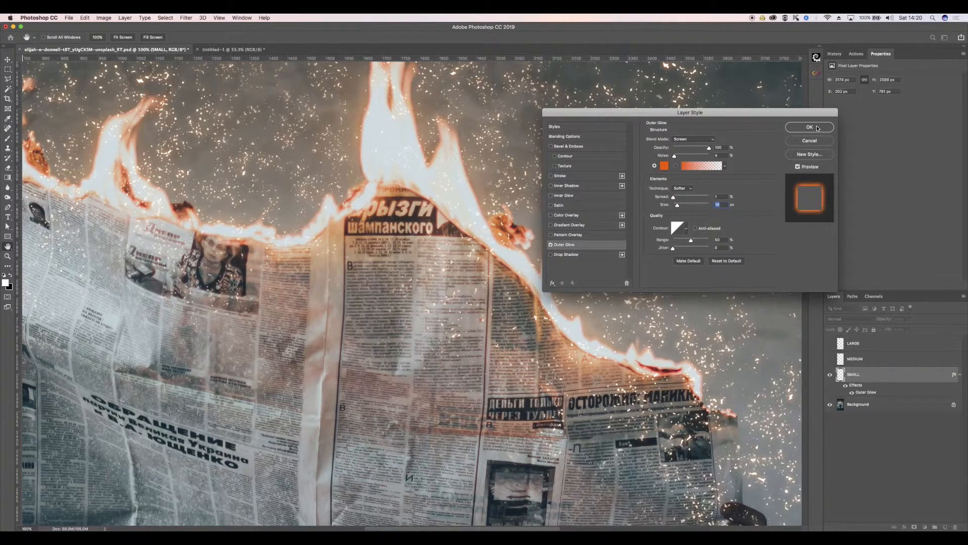
left_click(810, 127)
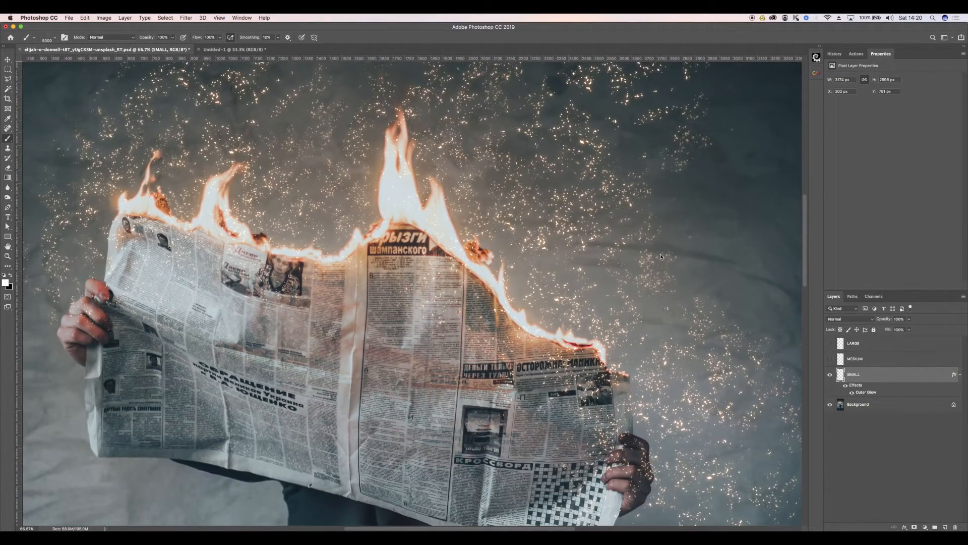
left_click(830, 359)
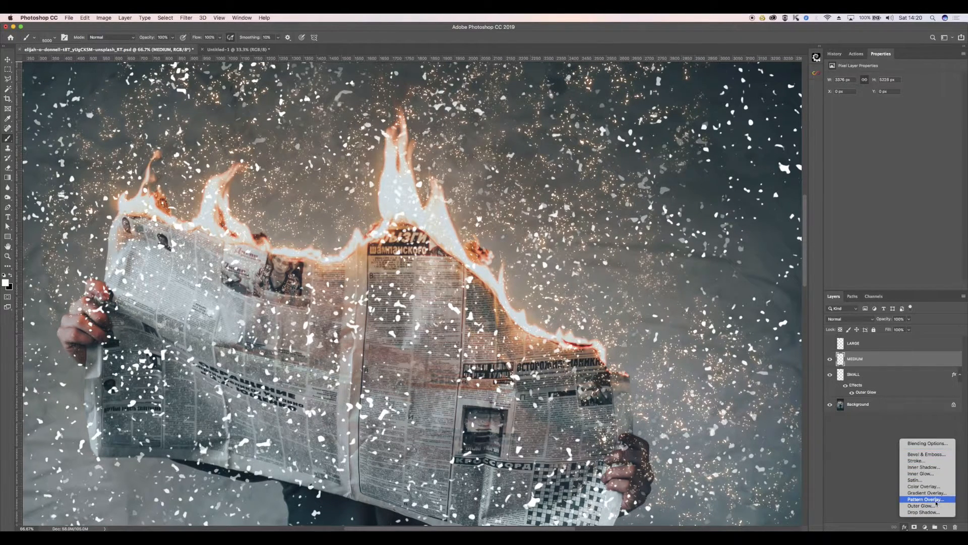
Add an orange Outer Glow to the MEDIUM particles with an enlarged Size.
left_click(922, 505)
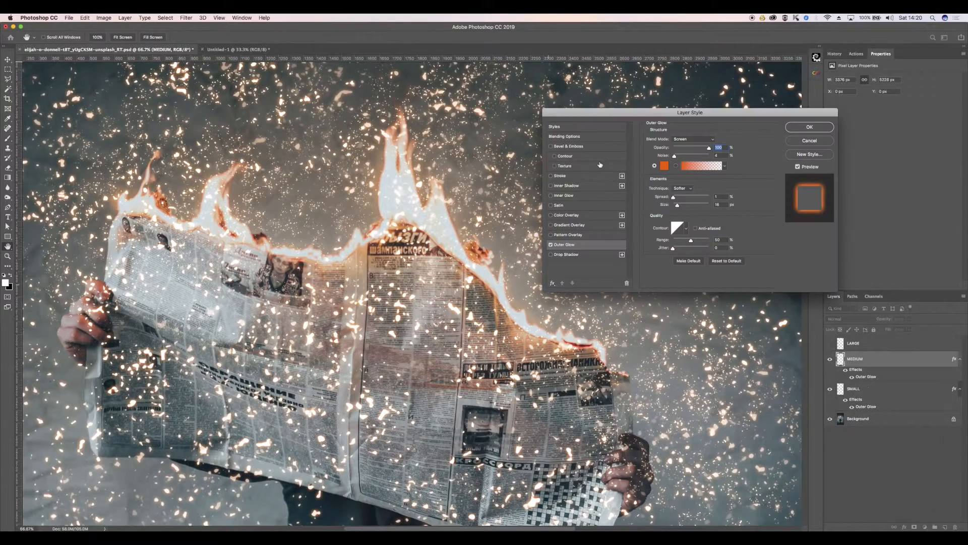
left_click_drag(676, 205, 678, 205)
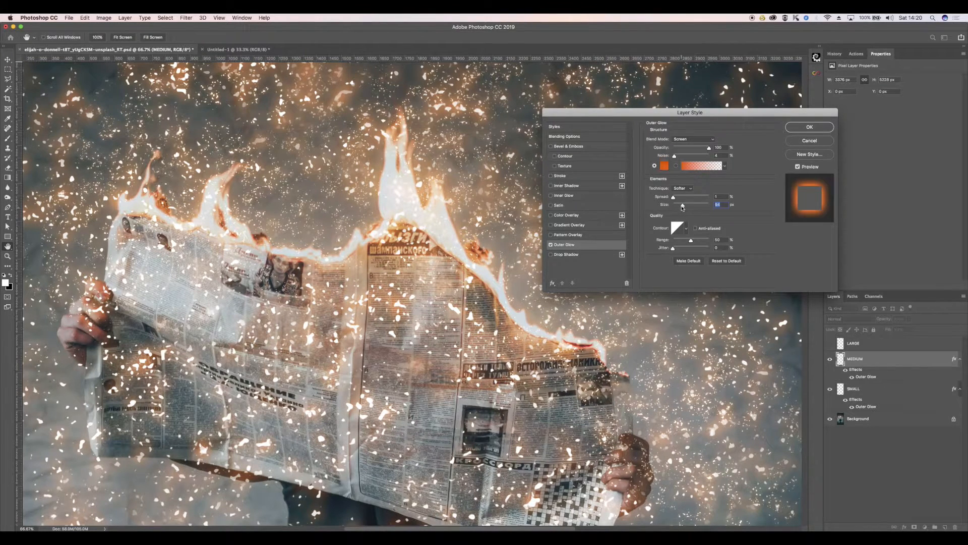
left_click_drag(692, 204, 679, 204)
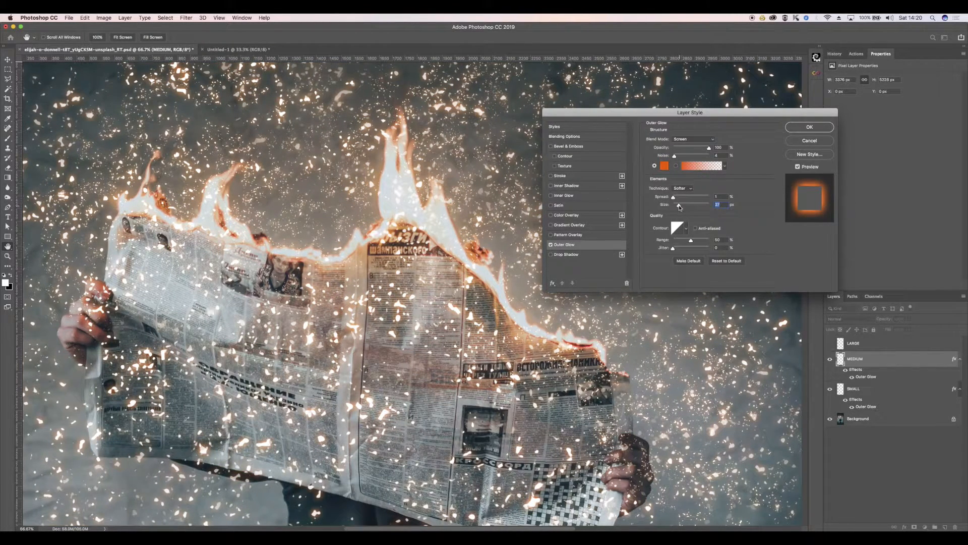
left_click(809, 127)
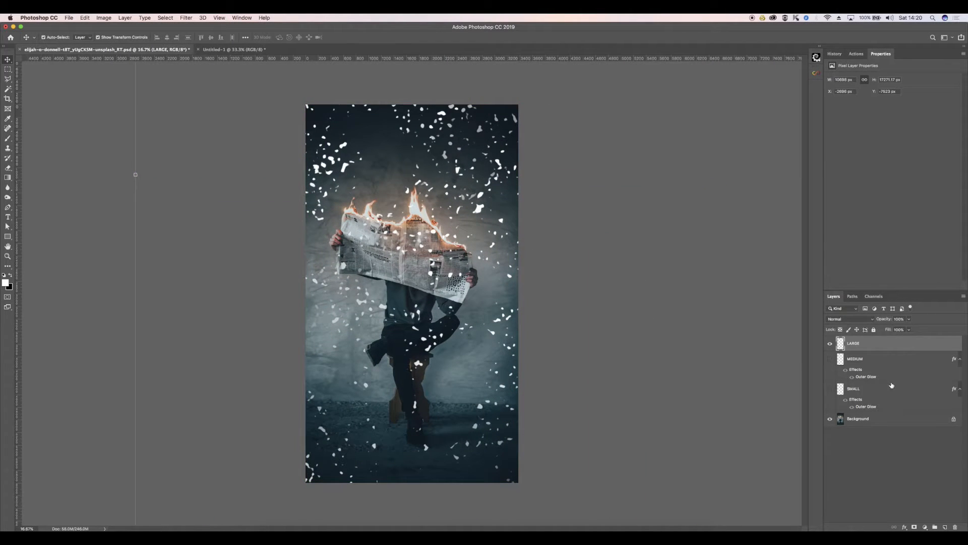
Apply an orange Outer Glow with adjusted Size to the LARGE particle layer.
left_click(905, 526)
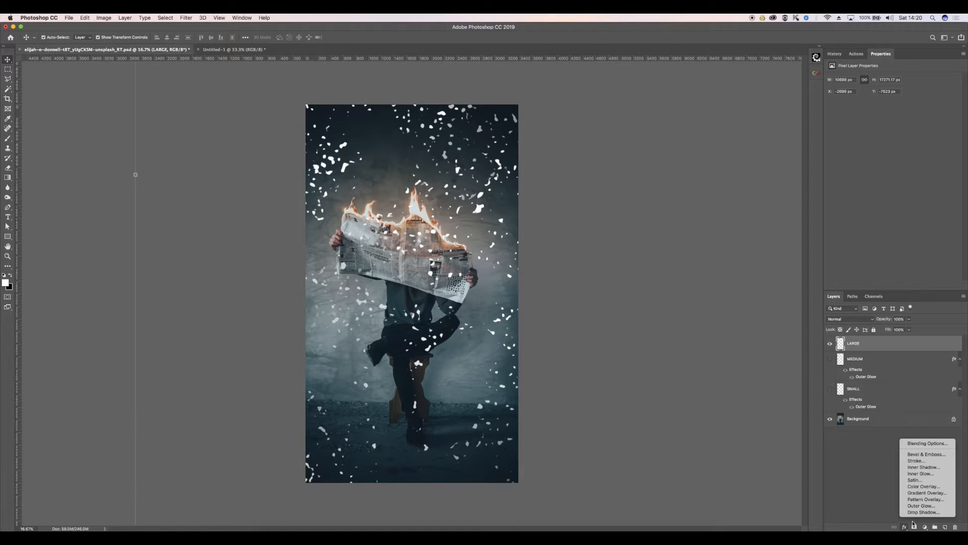
left_click(921, 506)
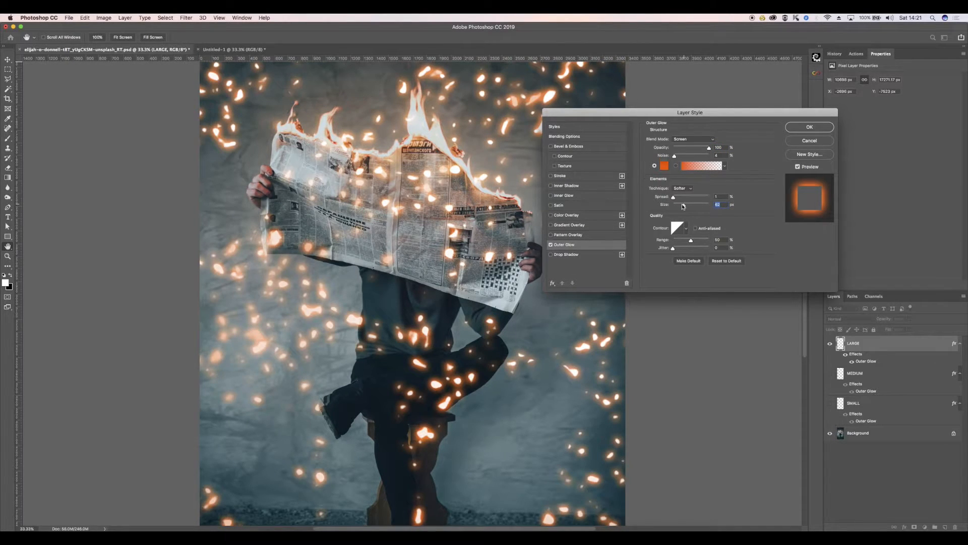
left_click_drag(683, 205, 675, 204)
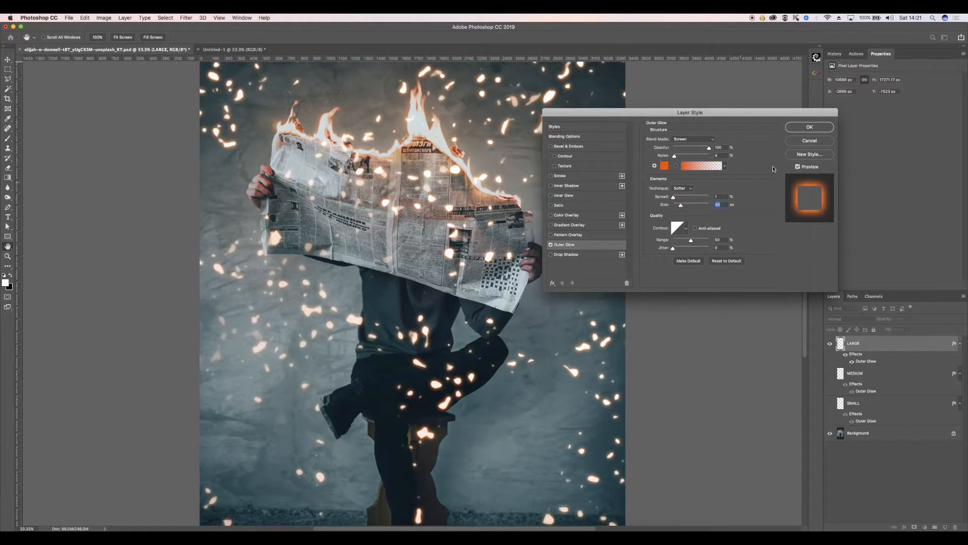
left_click(809, 126)
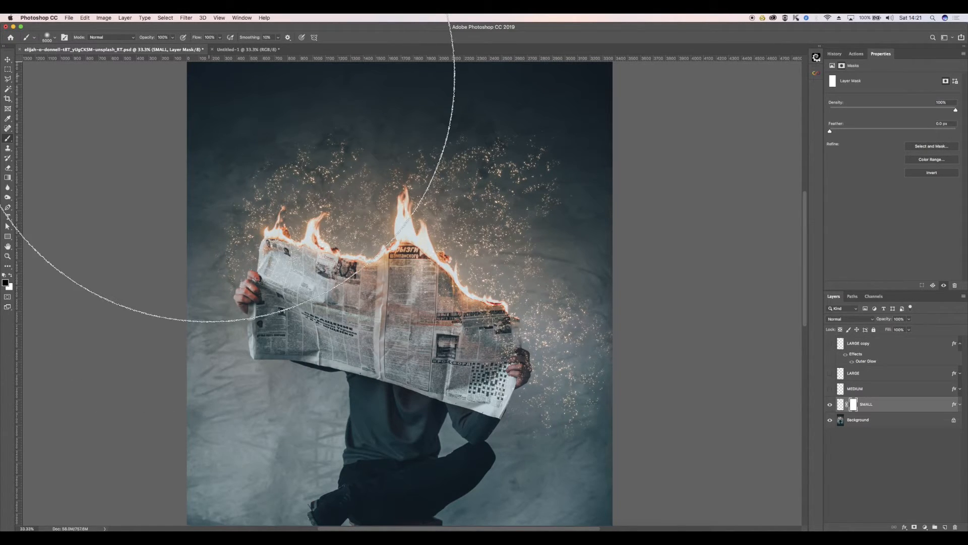
Mask out the SMALL particles above the left flames by painting over them.
left_click(47, 37)
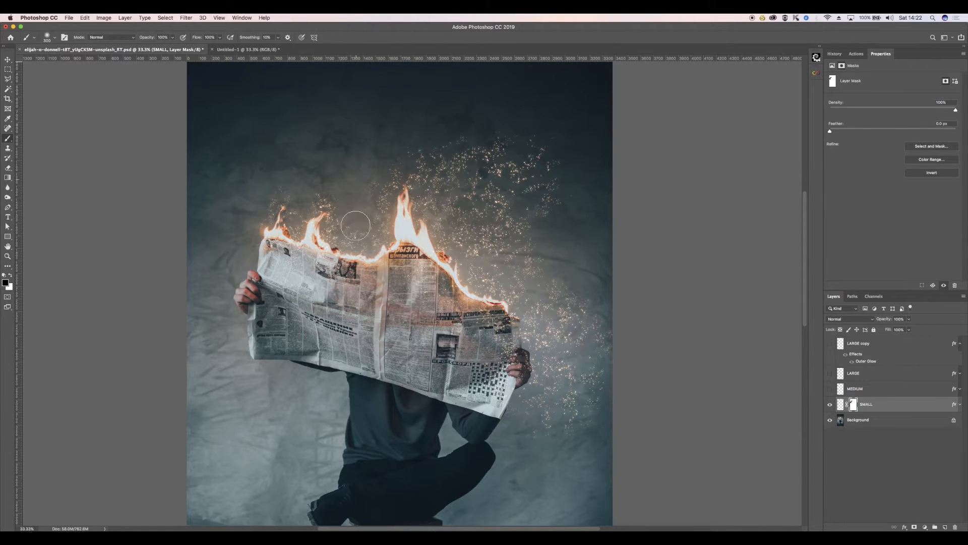
left_click_drag(355, 225, 499, 240)
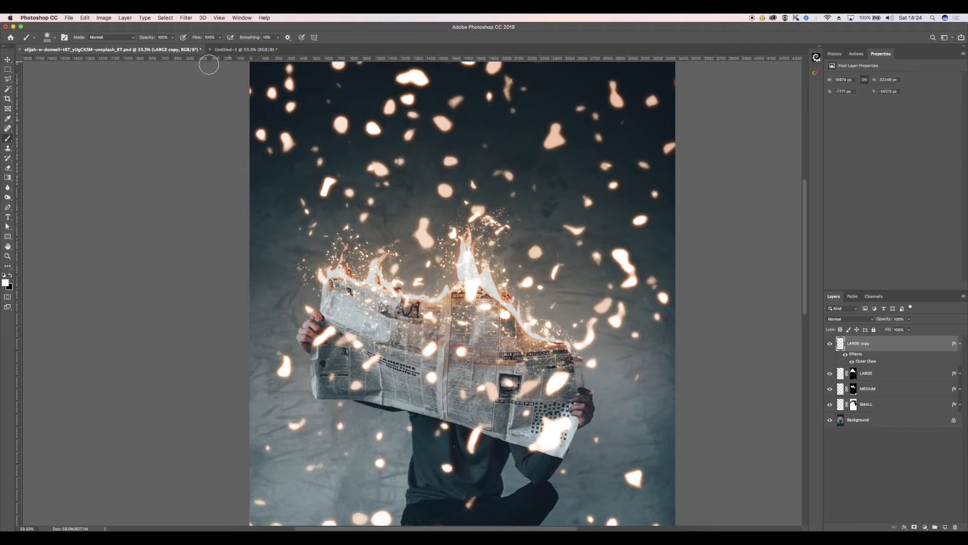
Apply Motion Blur, then monochromatic Gaussian noise, to the LARGE copy embers.
left_click(186, 18)
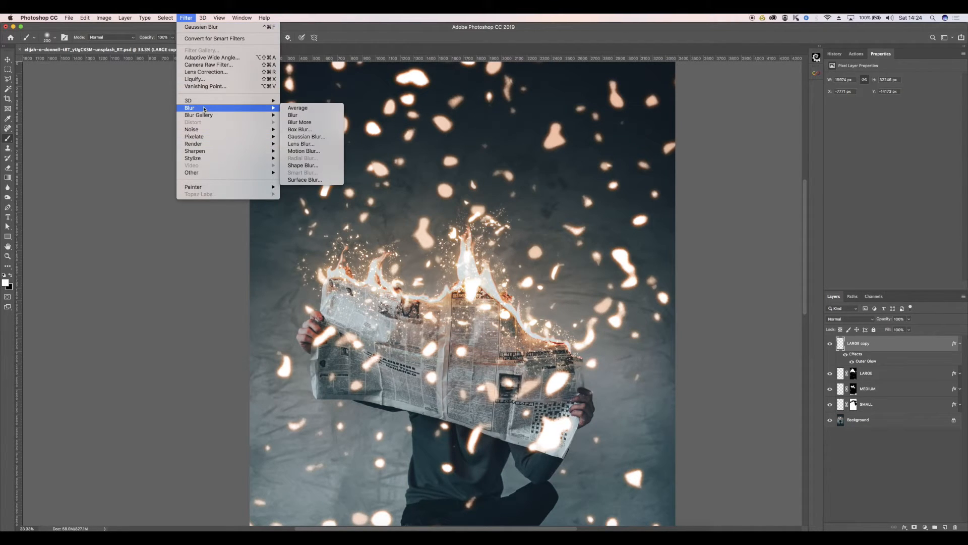
mouse_move(304, 151)
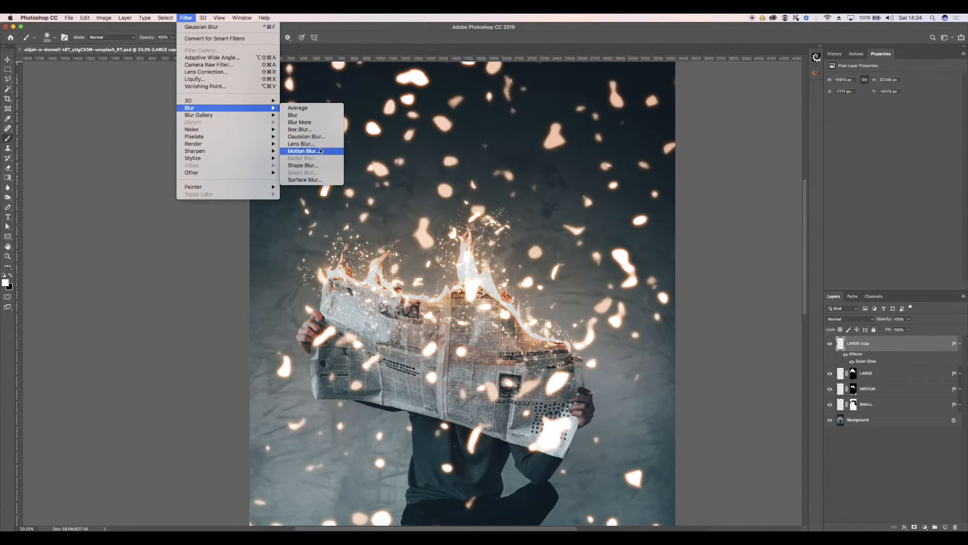
left_click(303, 152)
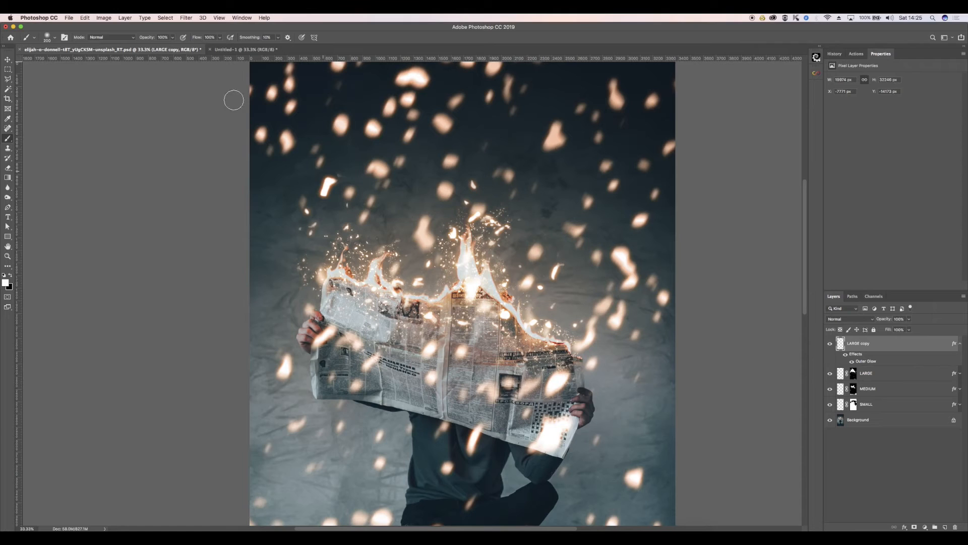
left_click(186, 18)
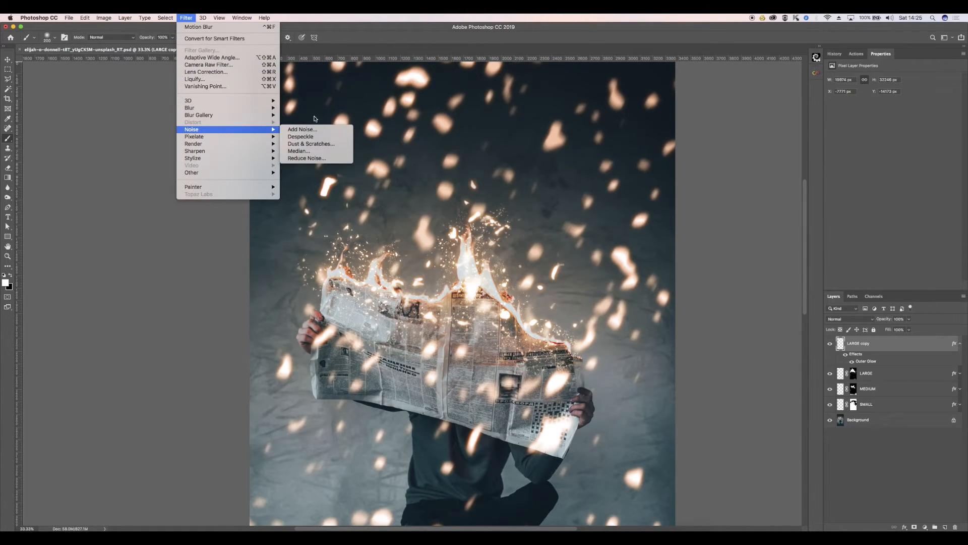
left_click(302, 129)
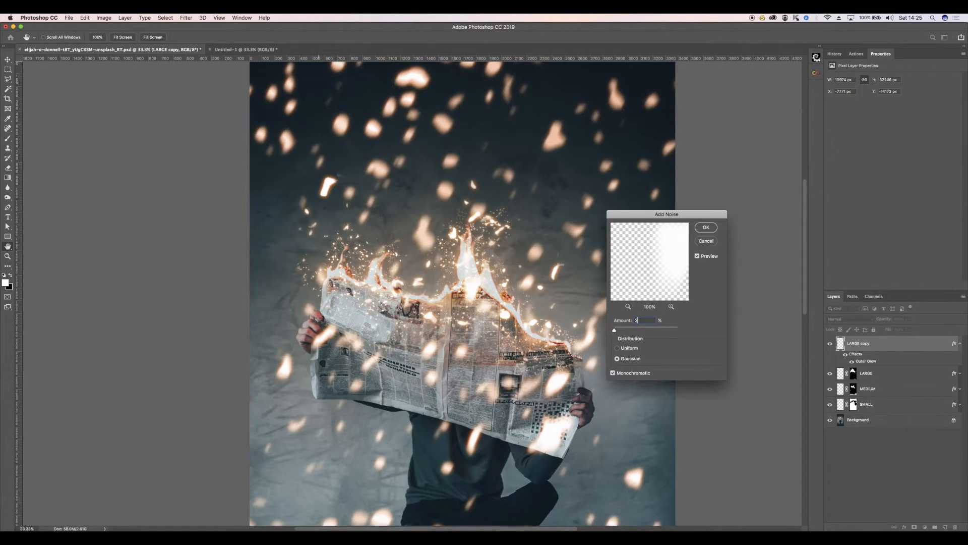
left_click(706, 228)
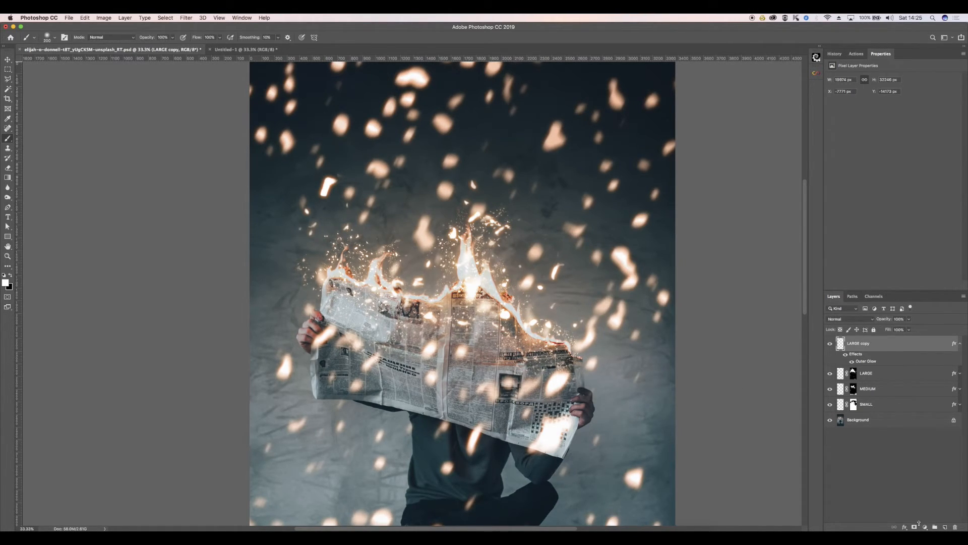